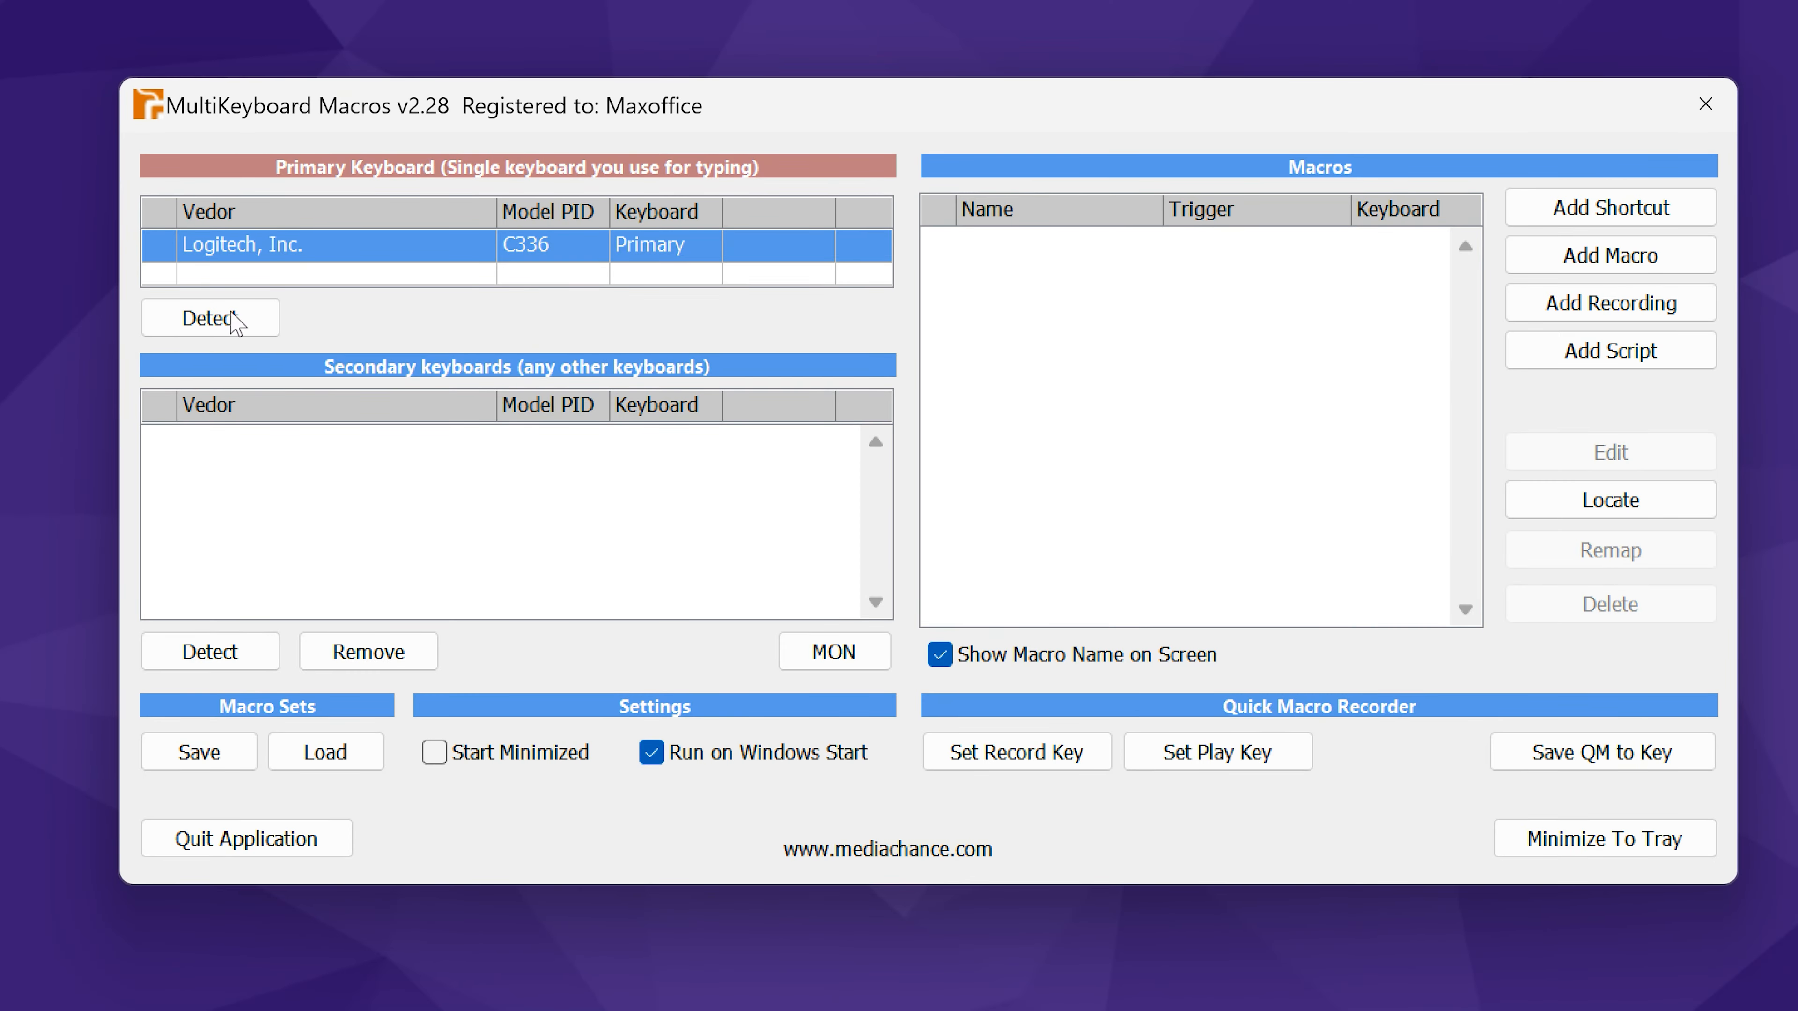
# - Detect the Logitech primary keyboard, then a secondary keyboard with all its keys left enabled
pyautogui.click(210, 318)
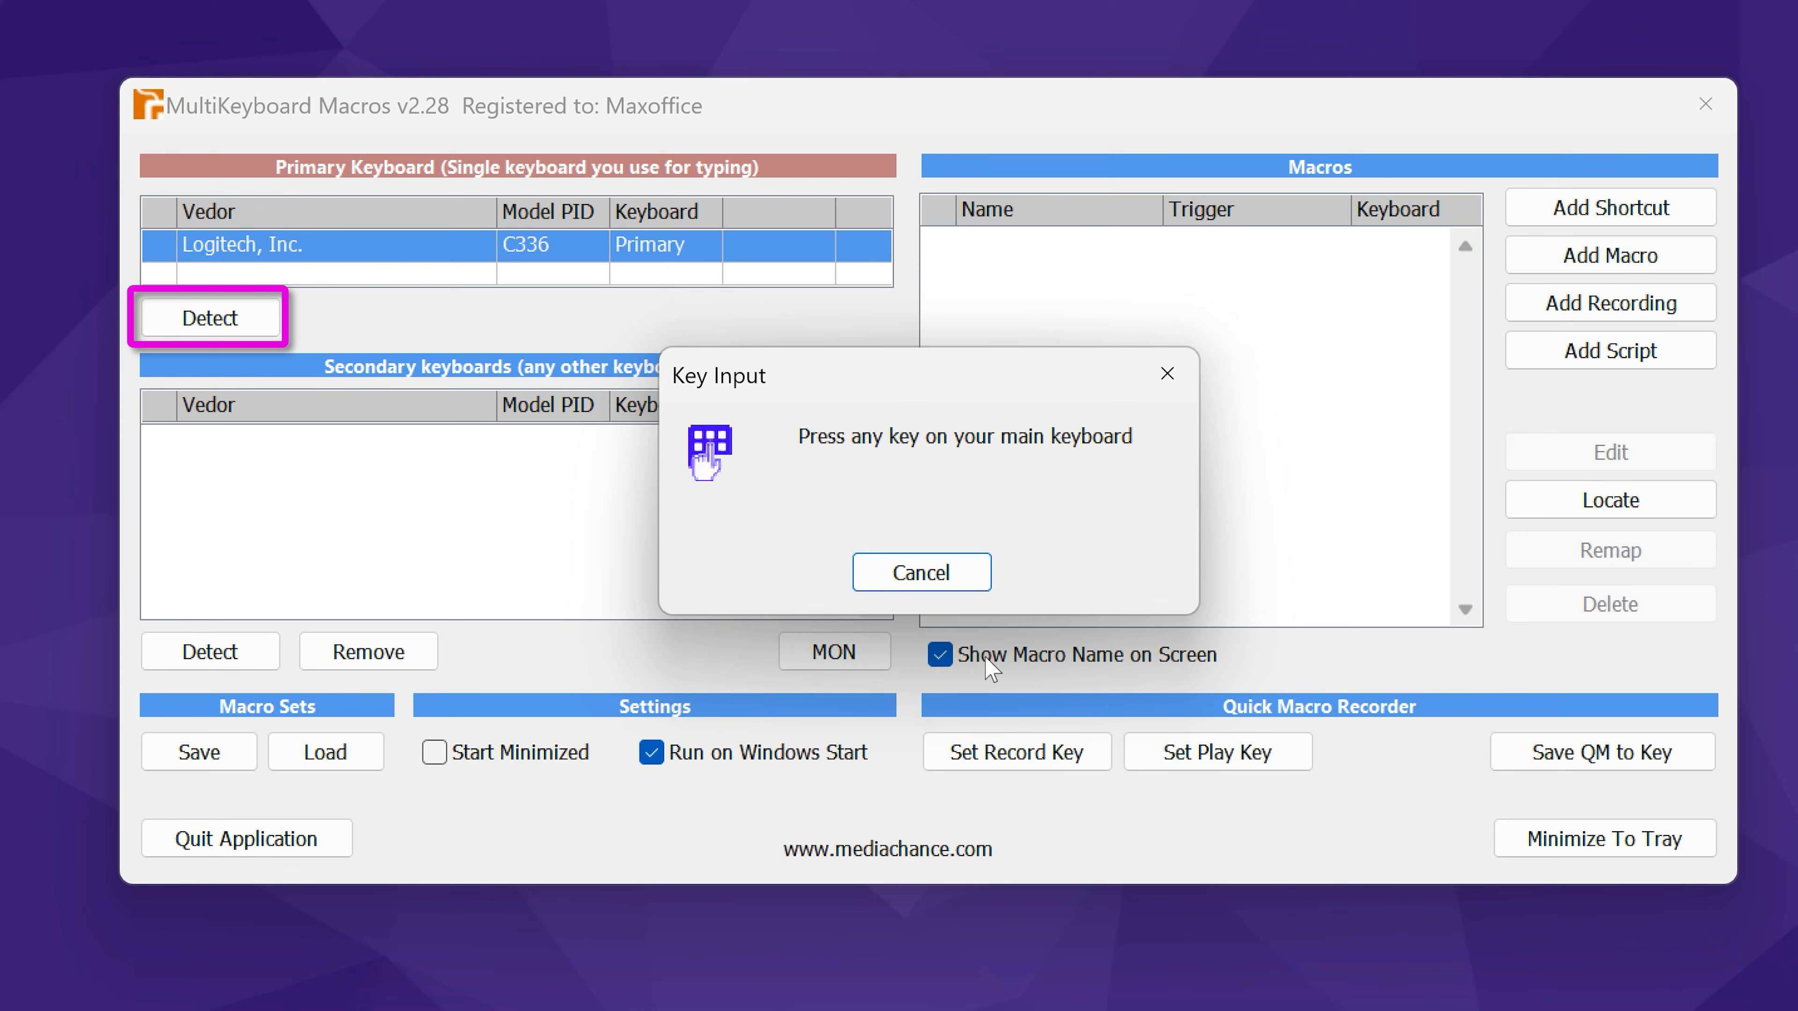
pyautogui.click(920, 572)
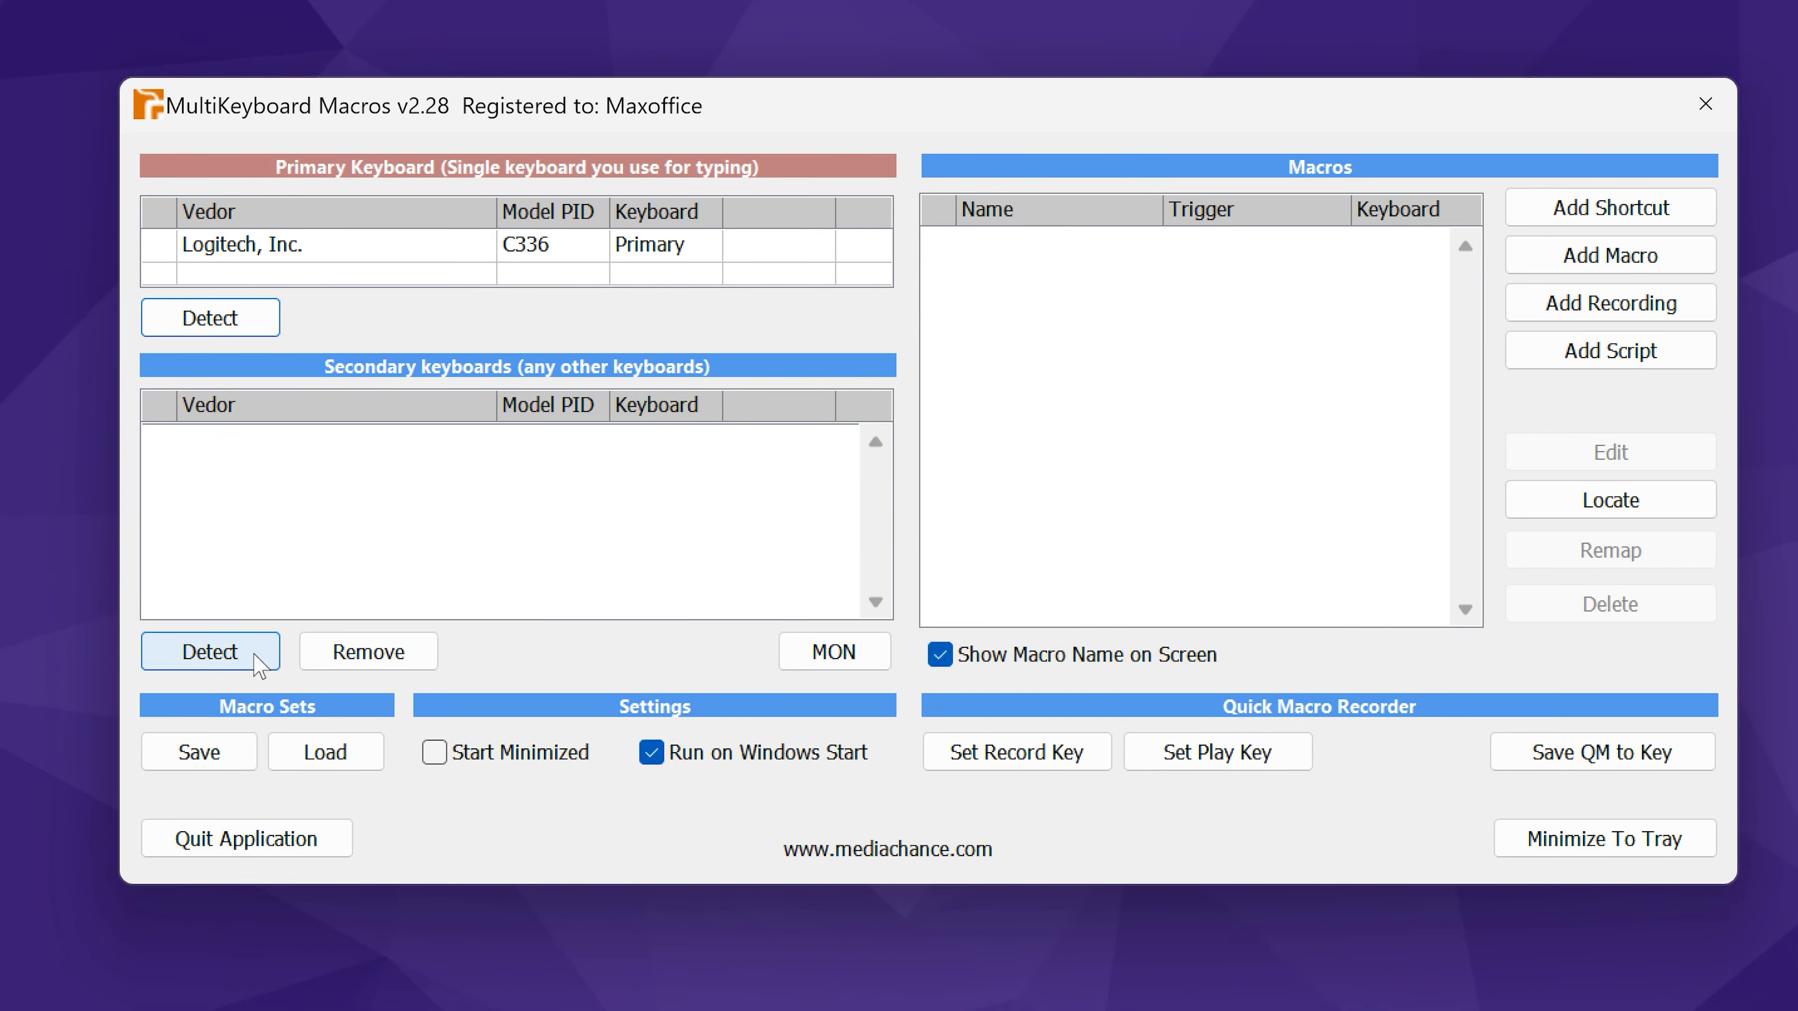
pyautogui.click(210, 651)
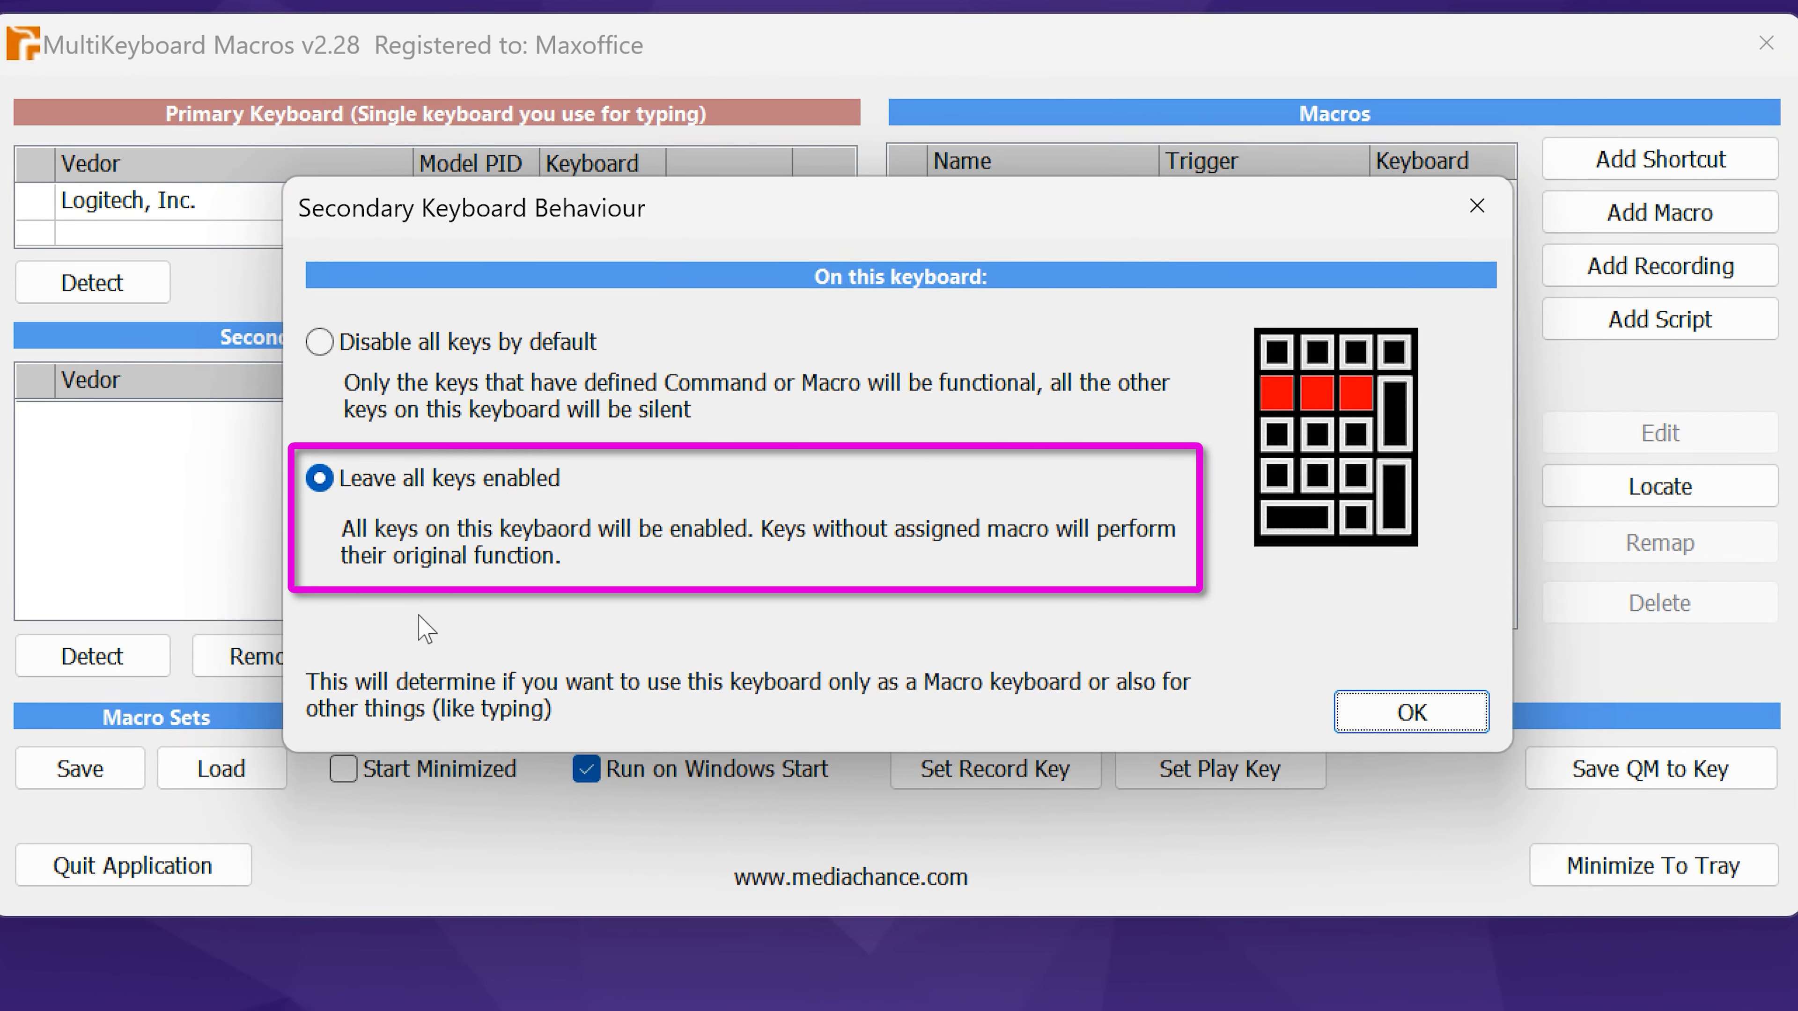
pyautogui.click(1409, 711)
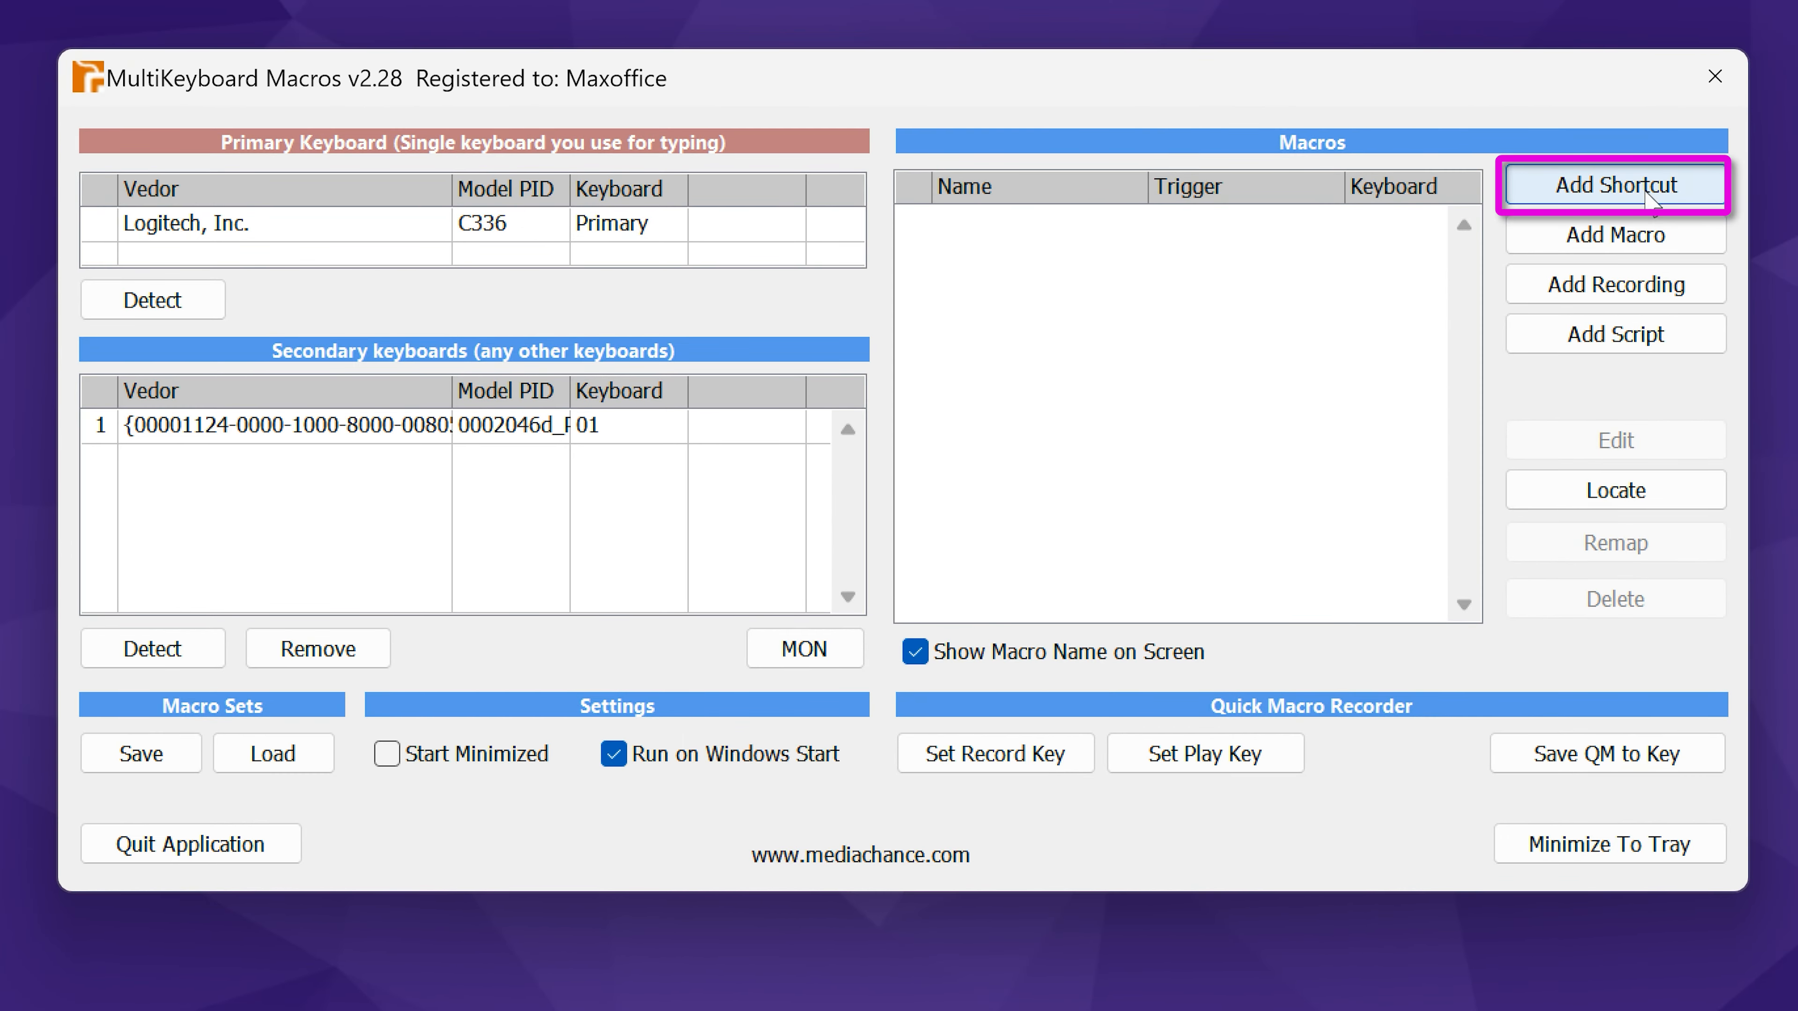
# - Add a shortcut so C on the secondary keyboard performs Control + C
pyautogui.click(1613, 183)
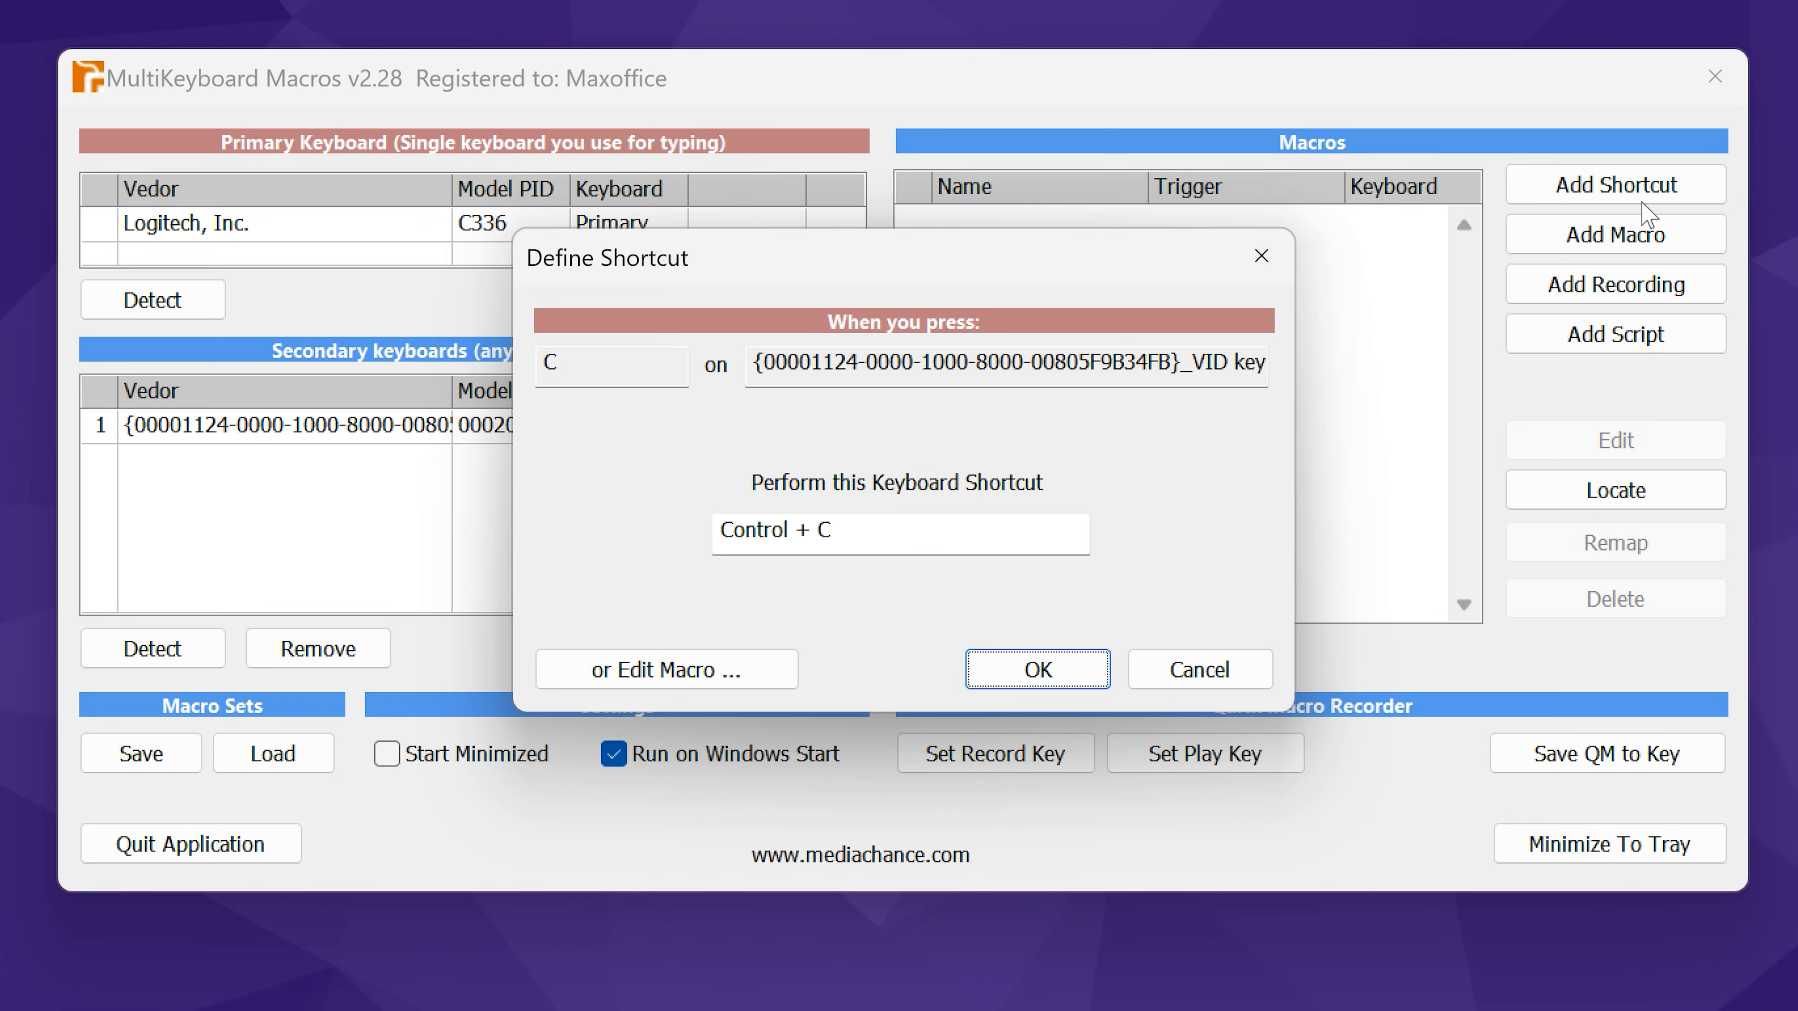
pyautogui.click(1034, 668)
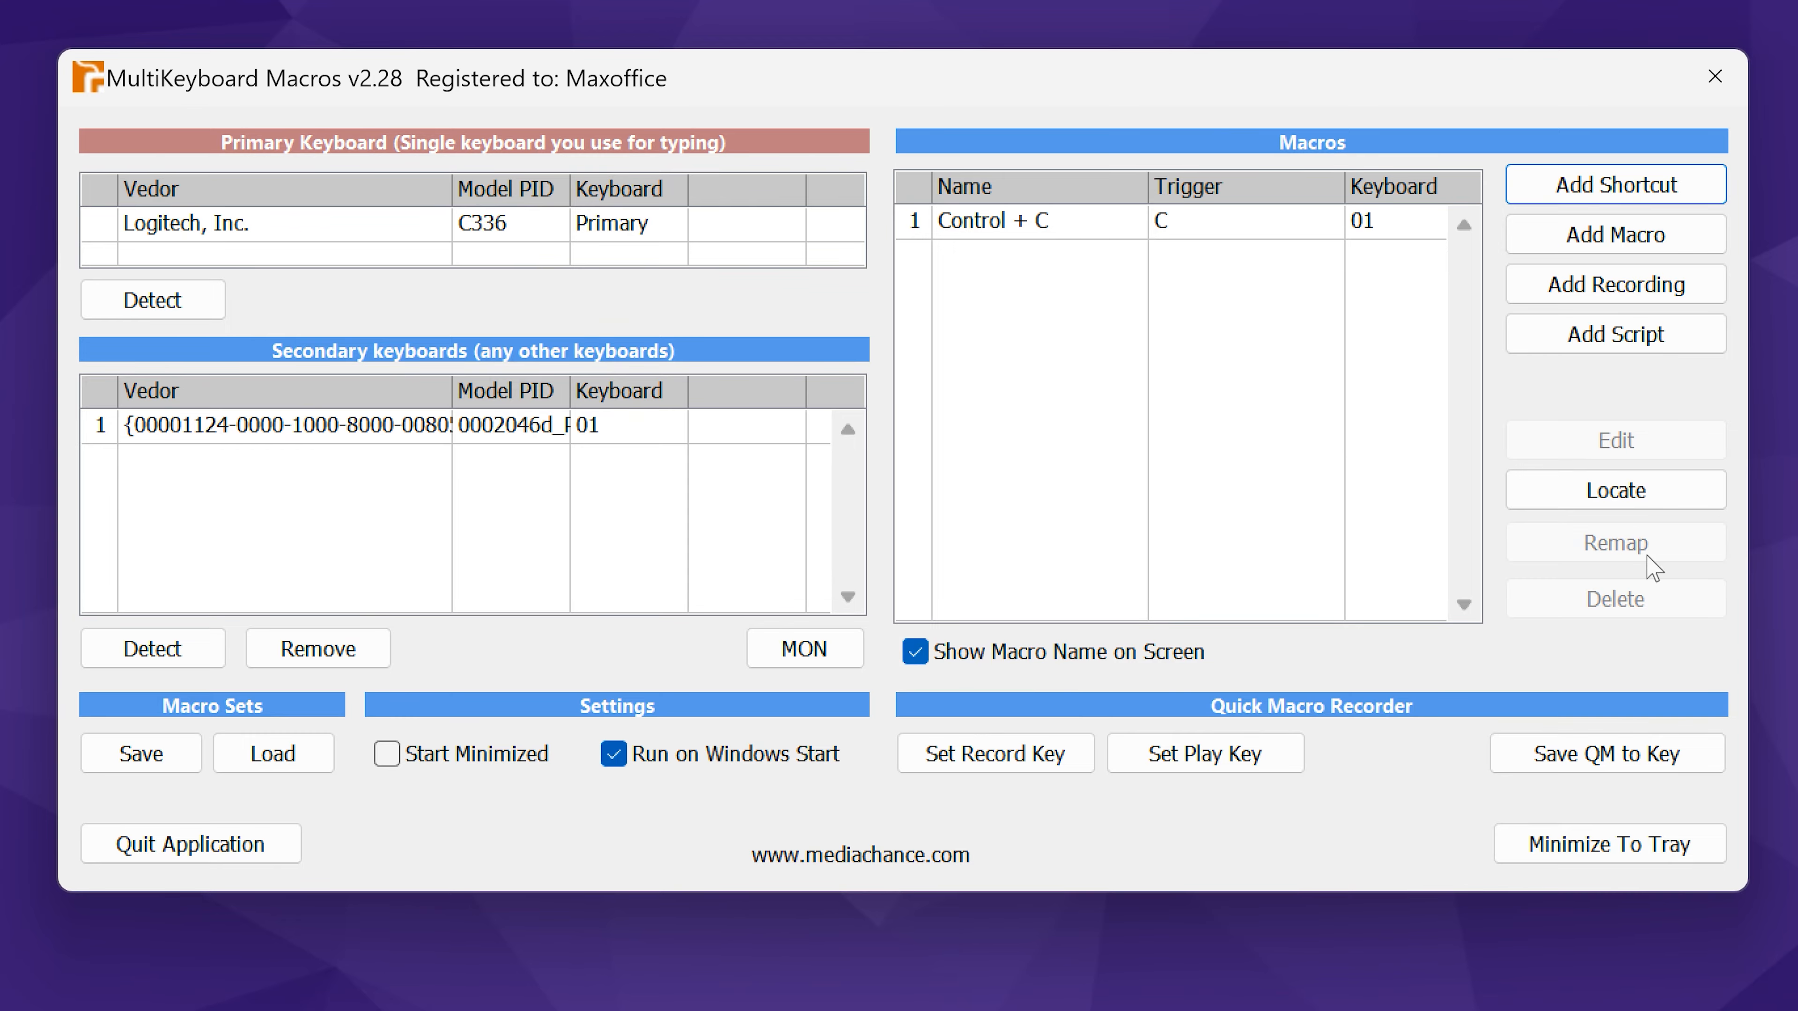
pyautogui.click(140, 753)
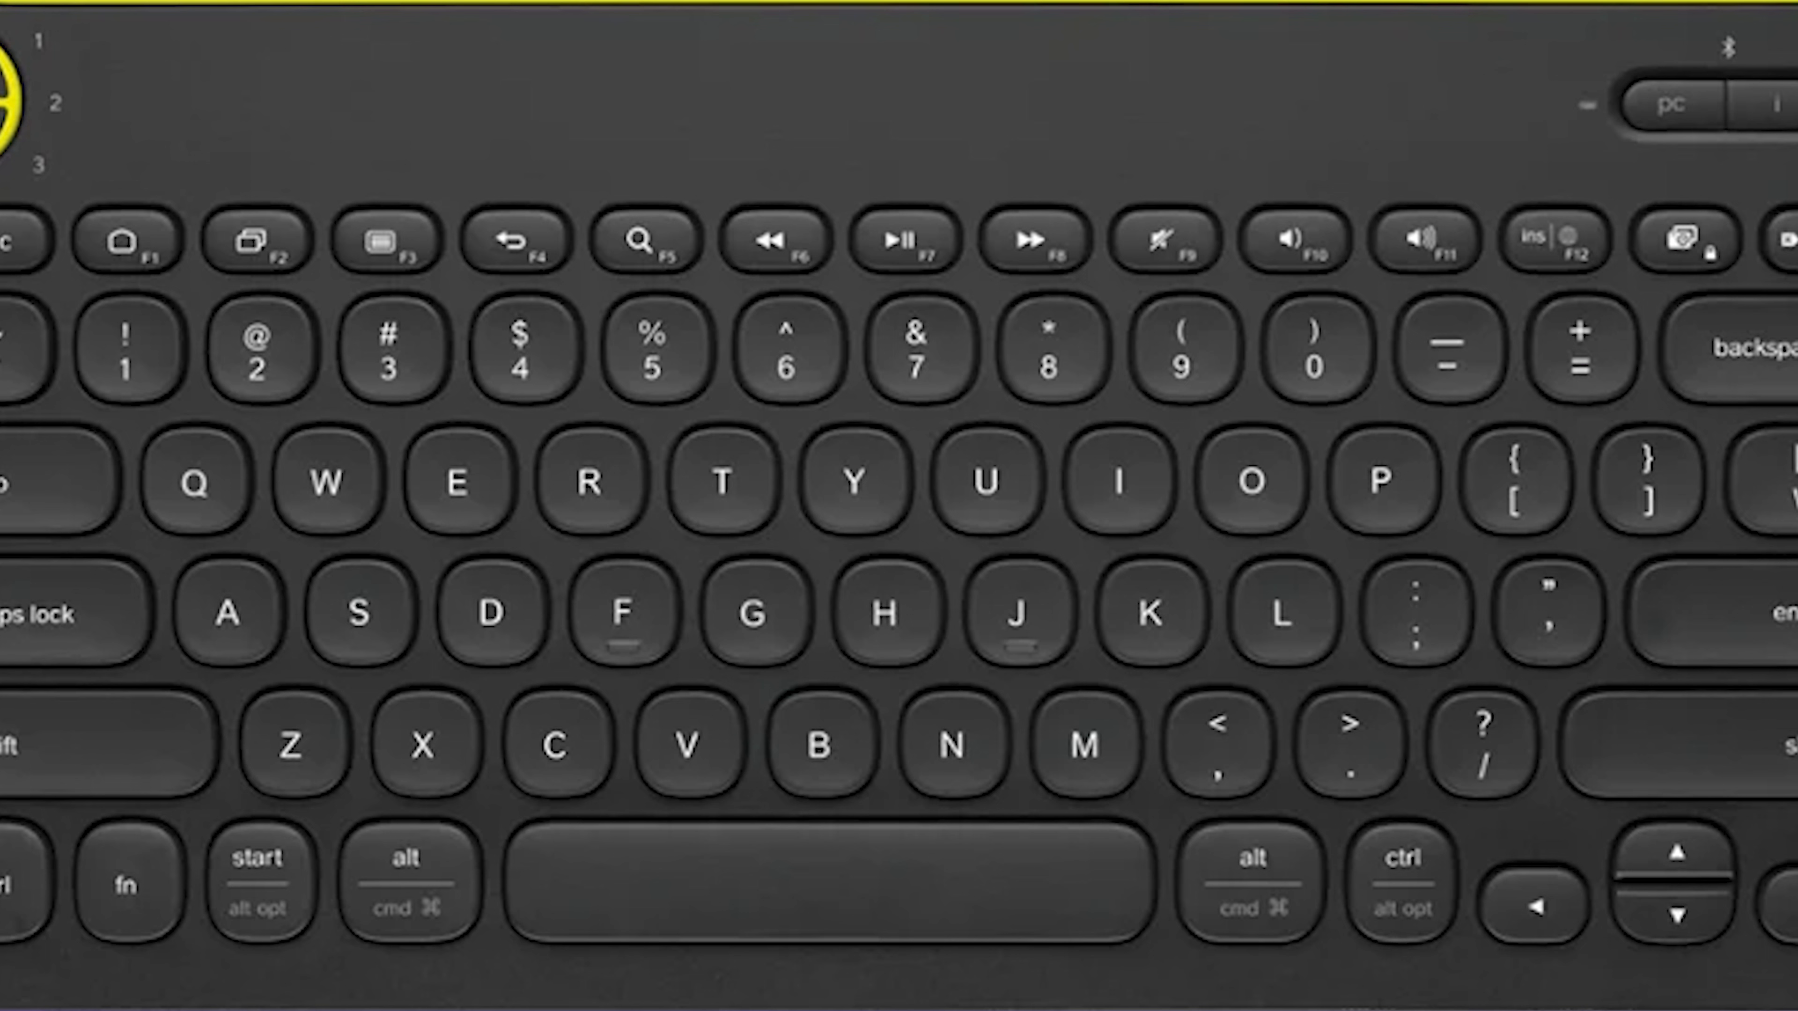
pyautogui.press('ctrl+v')
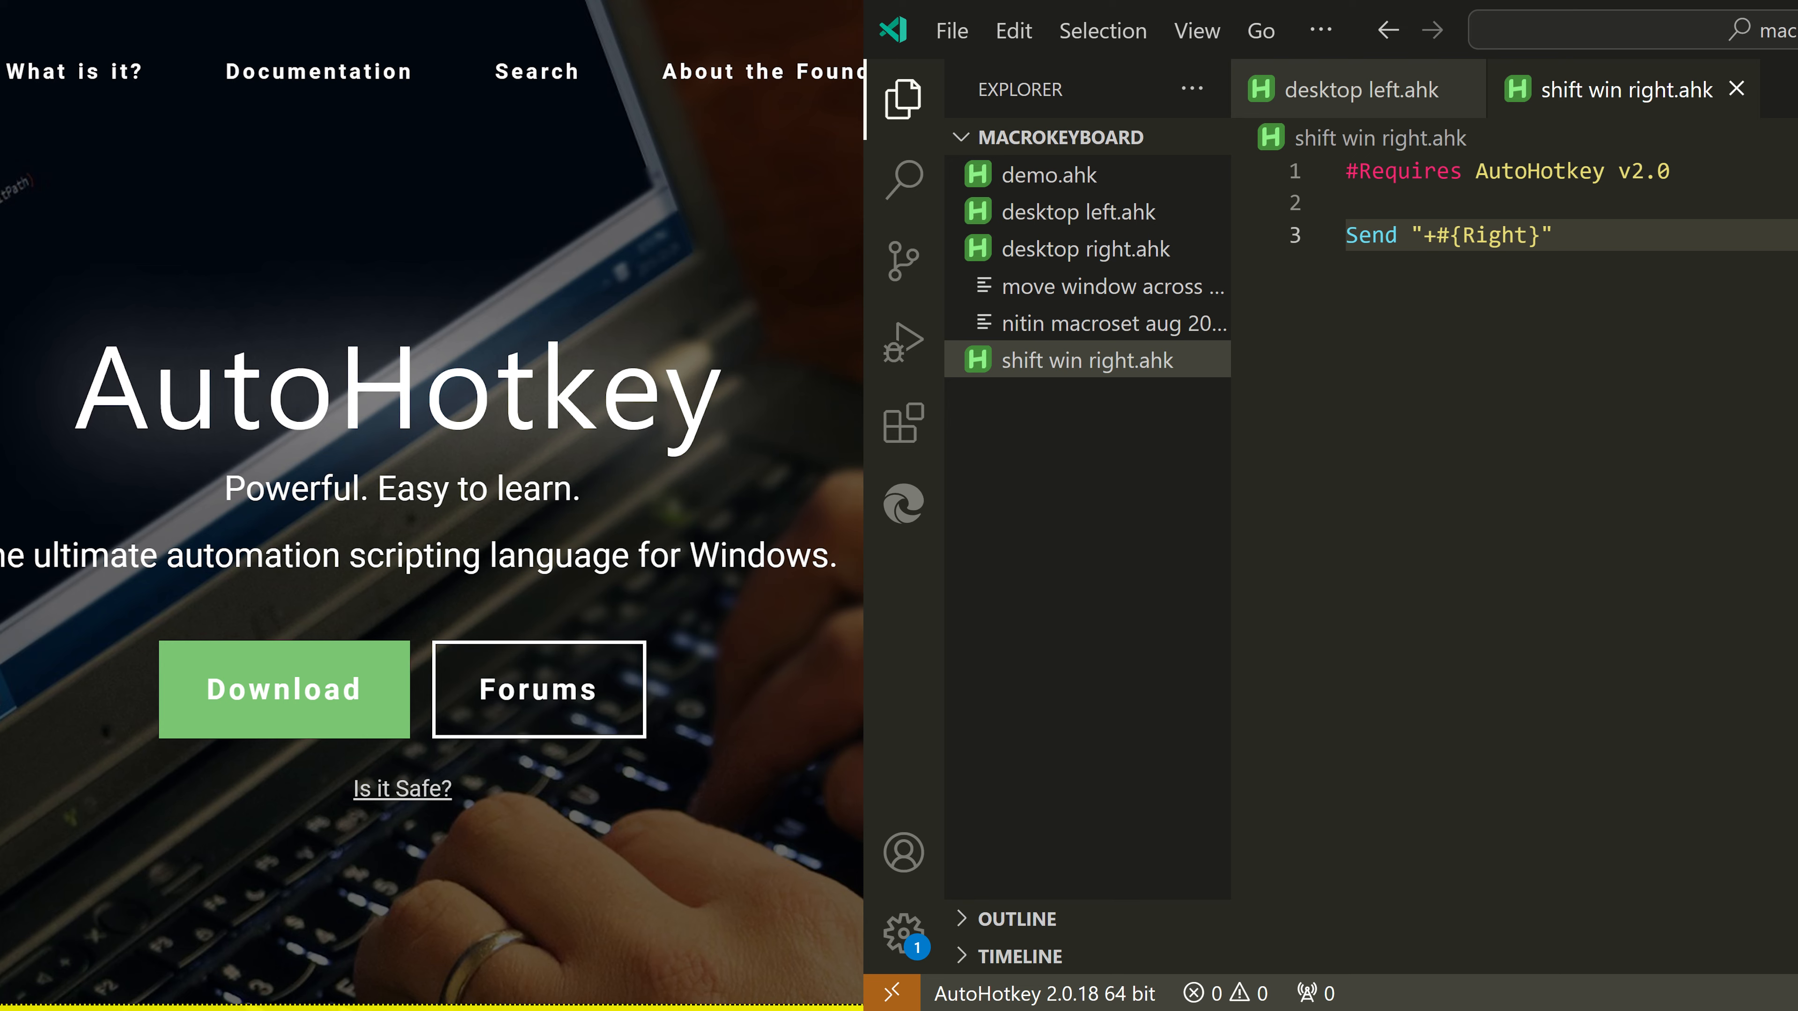
# - Show the installed AutoHotkey v2 Language Support extension's details in the Extensions sidebar
pyautogui.click(904, 423)
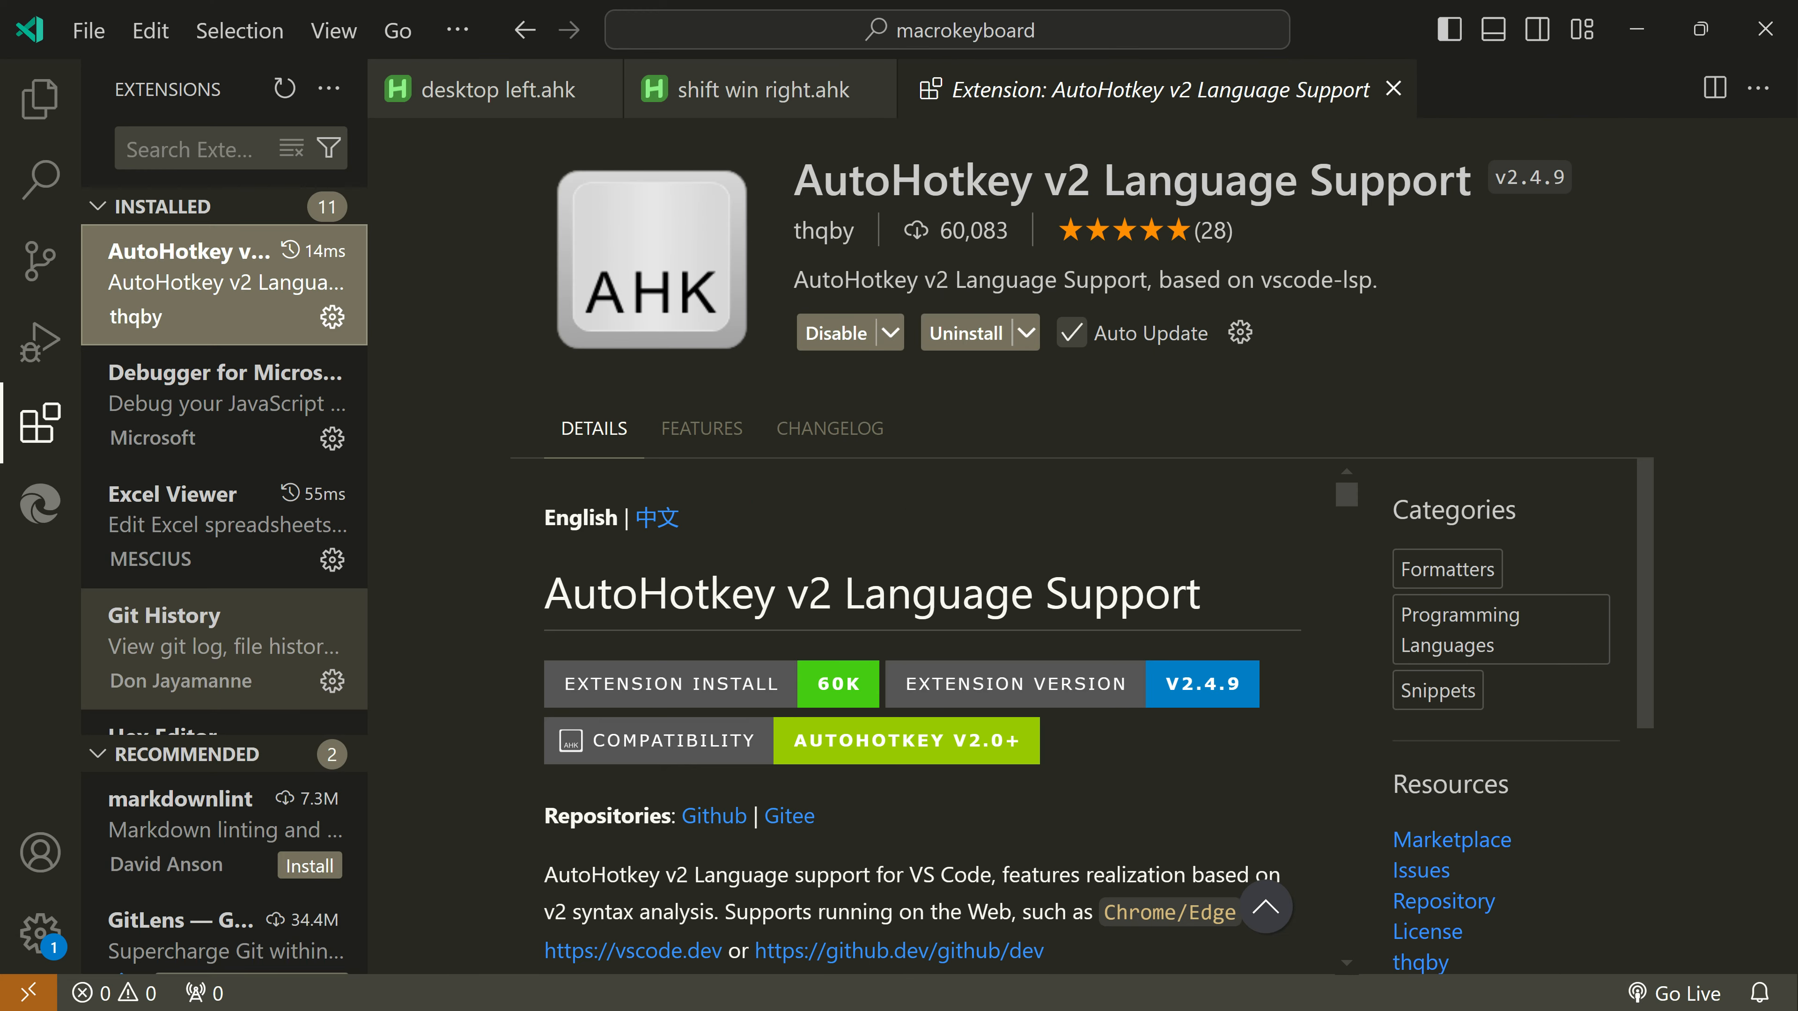
pyautogui.click(41, 101)
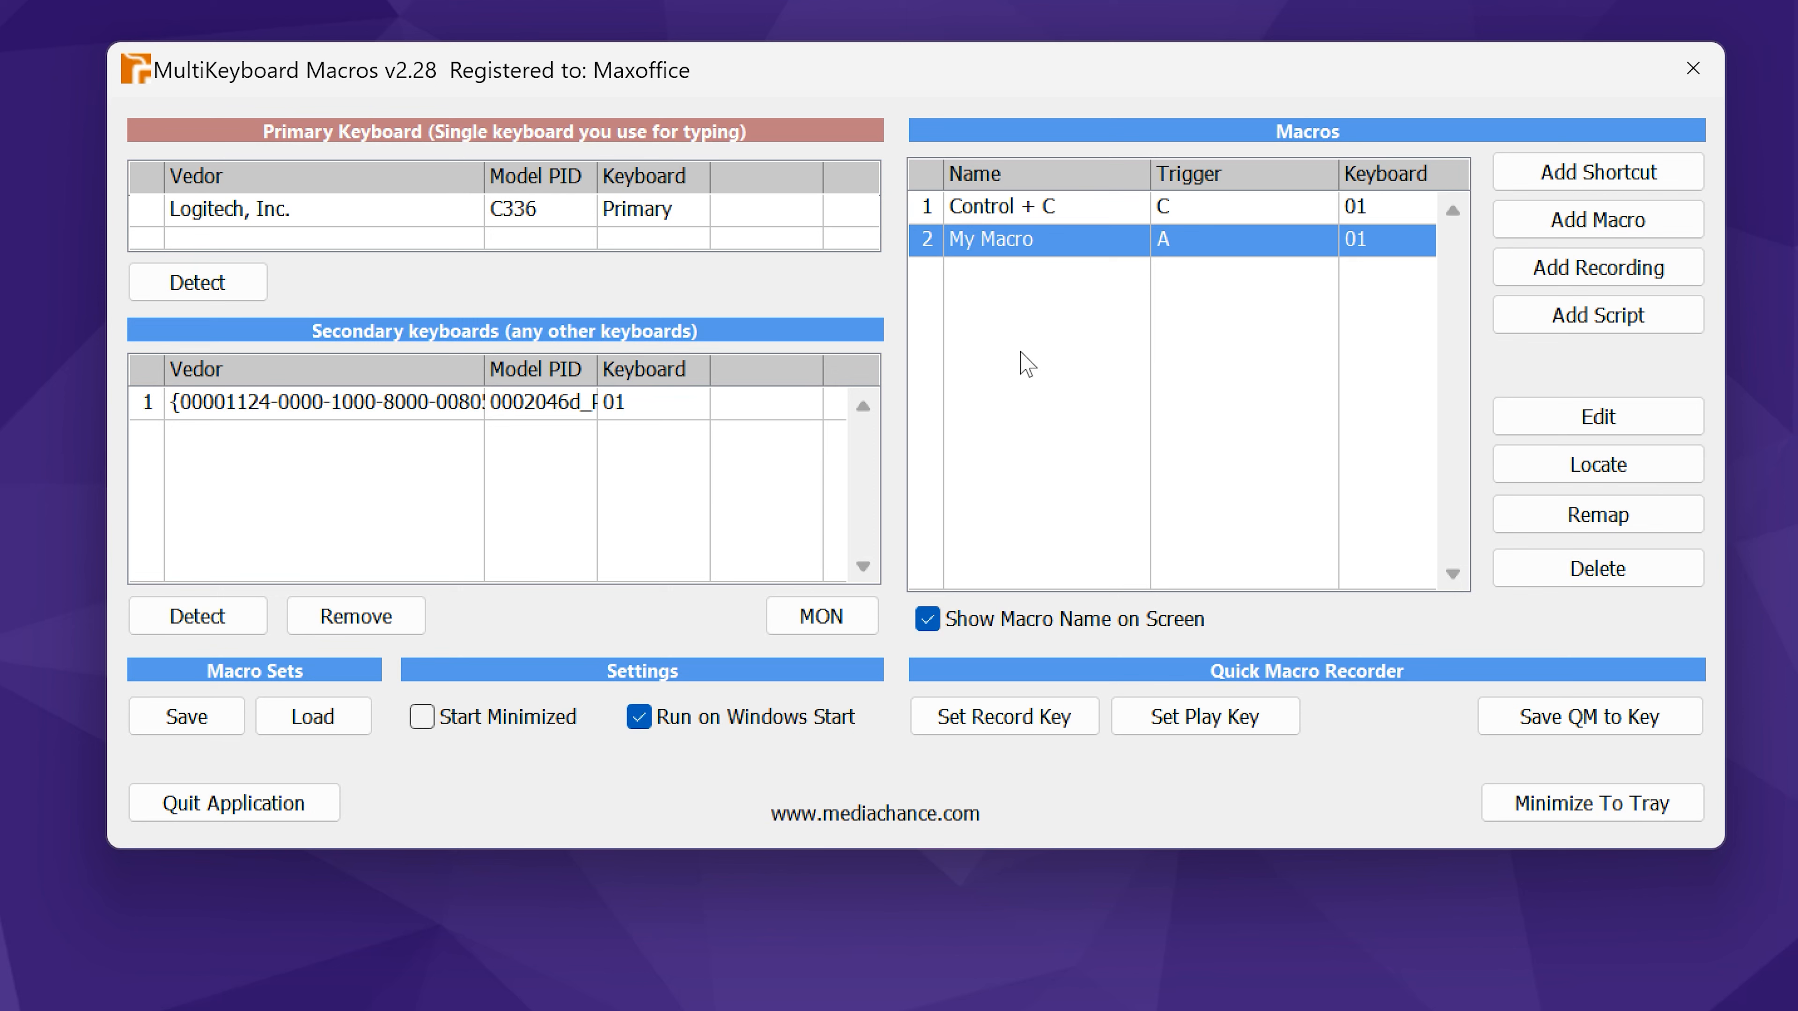
pyautogui.moveTo(1598, 172)
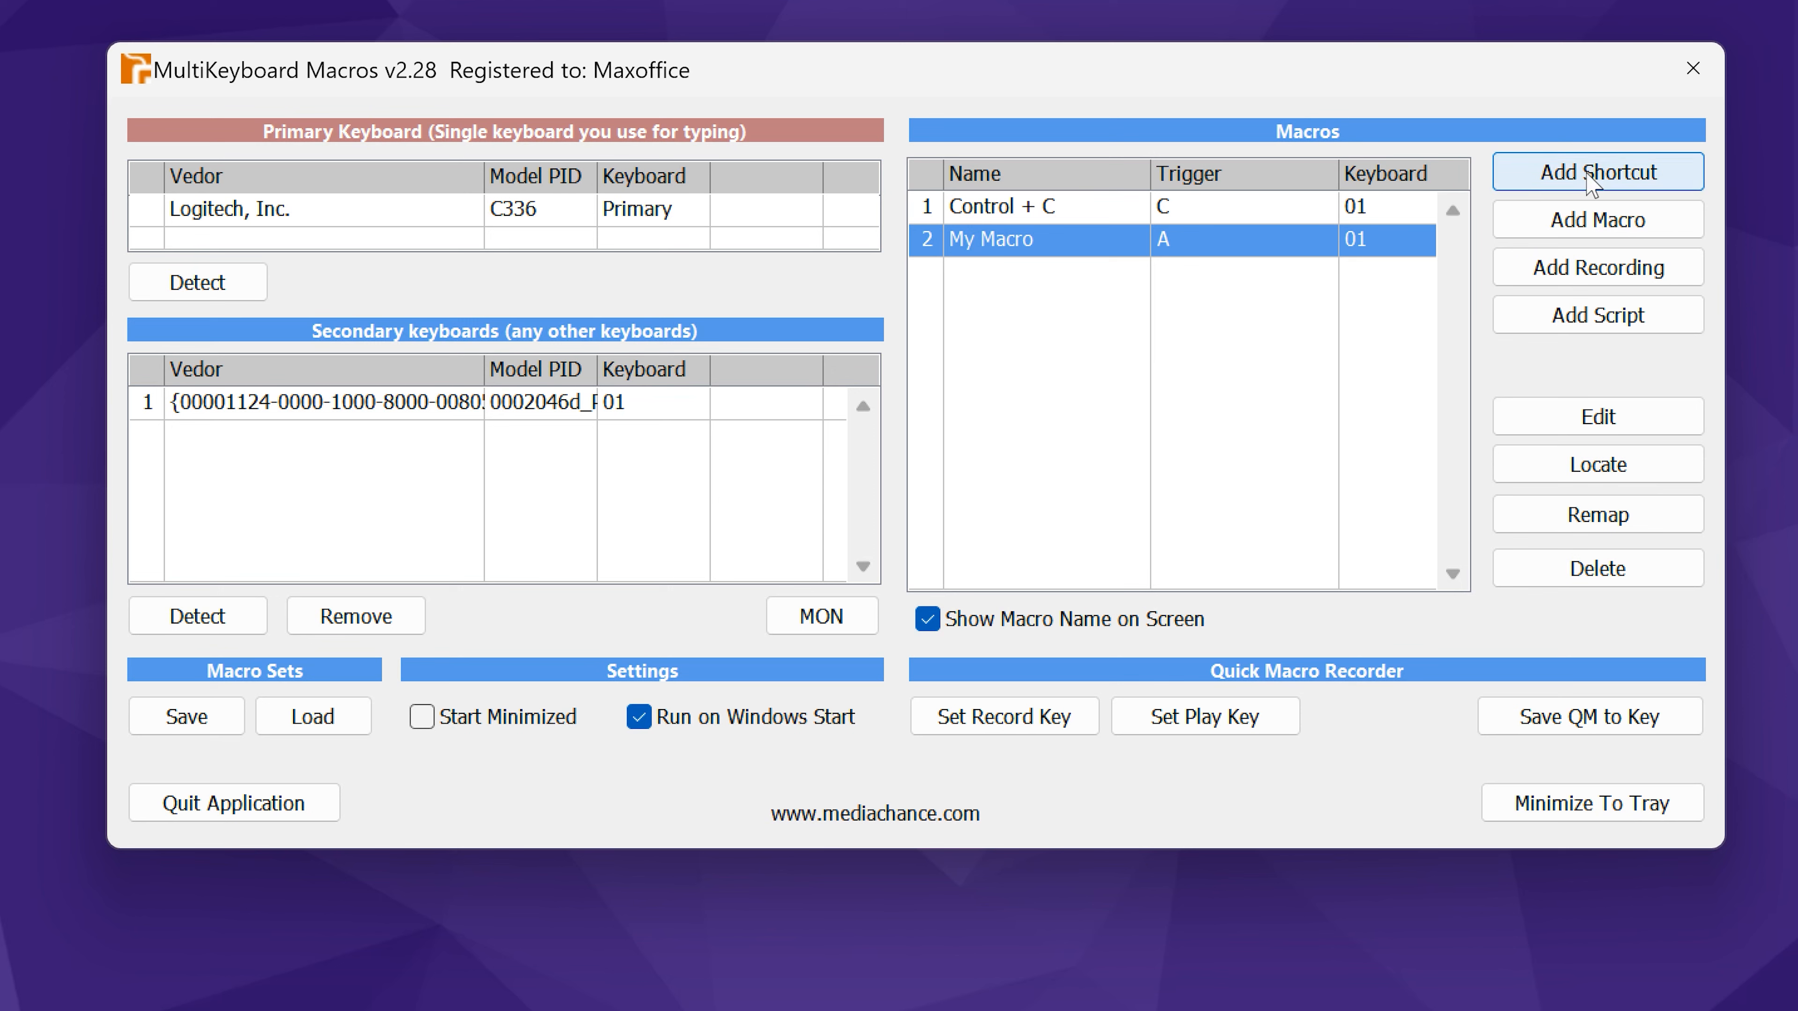
# - Start a macro for key 2 on the secondary keyboard with a Run Application command
pyautogui.click(1596, 172)
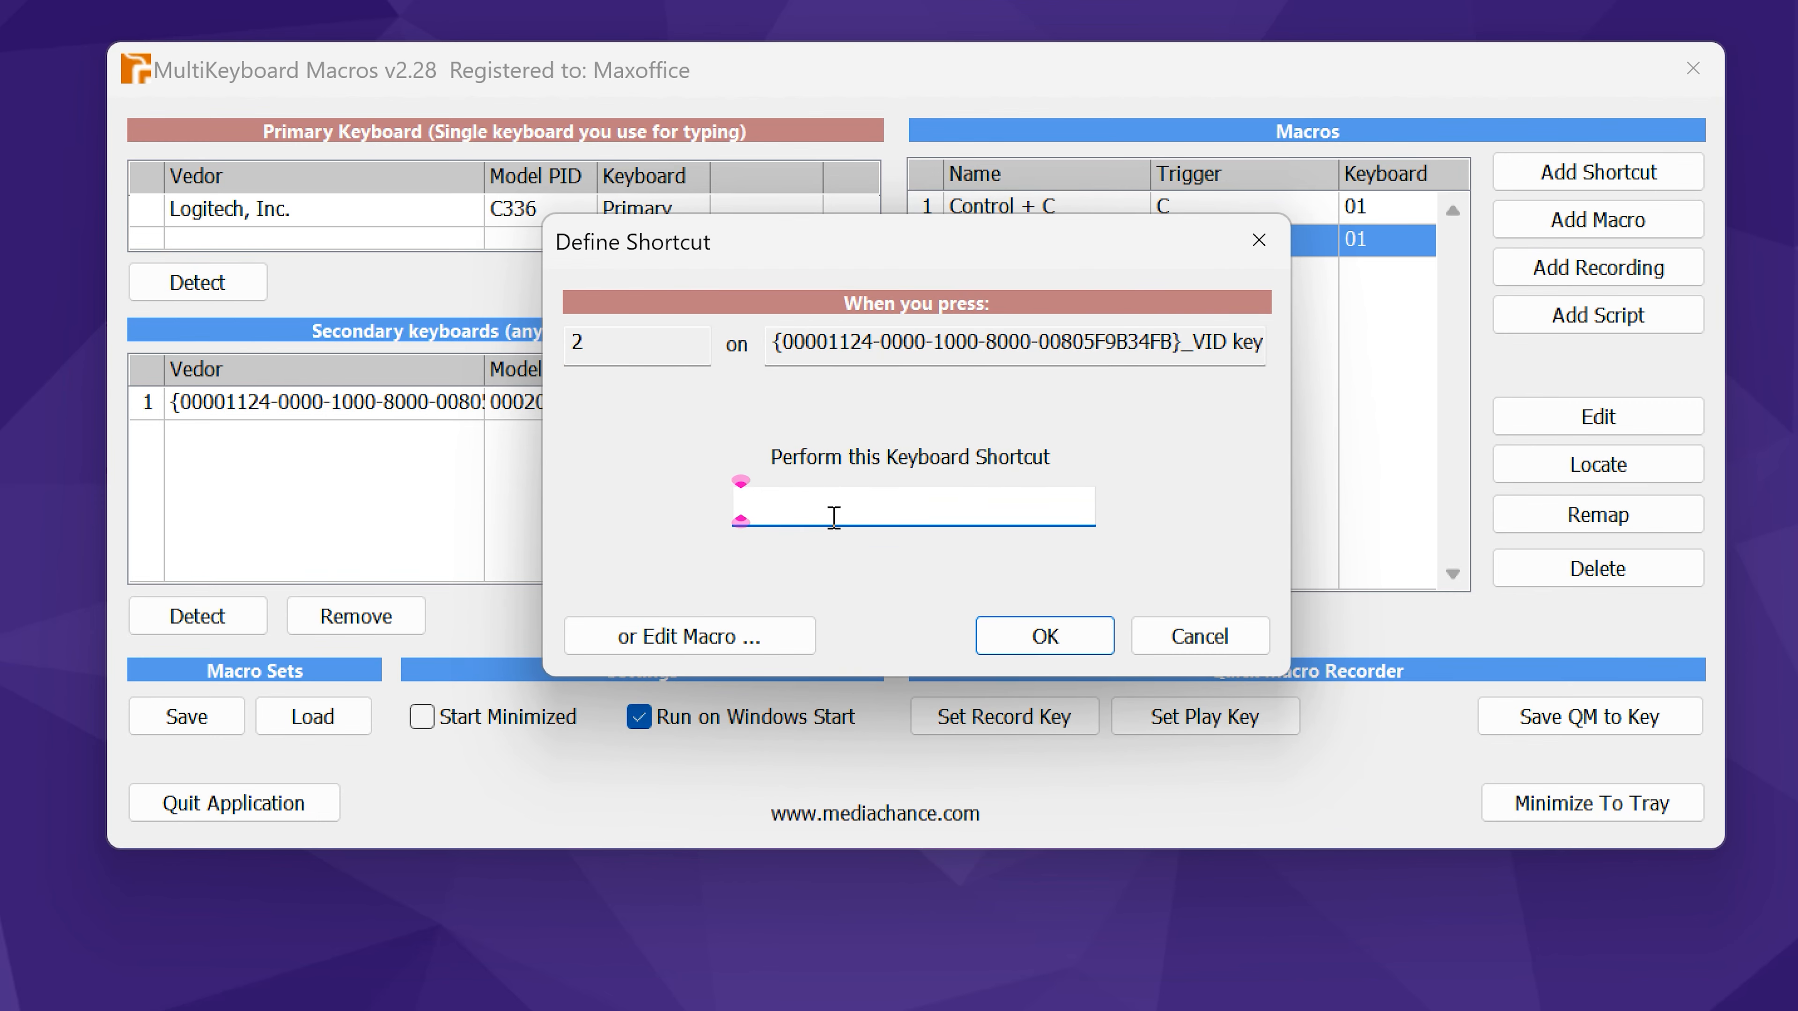
pyautogui.click(689, 635)
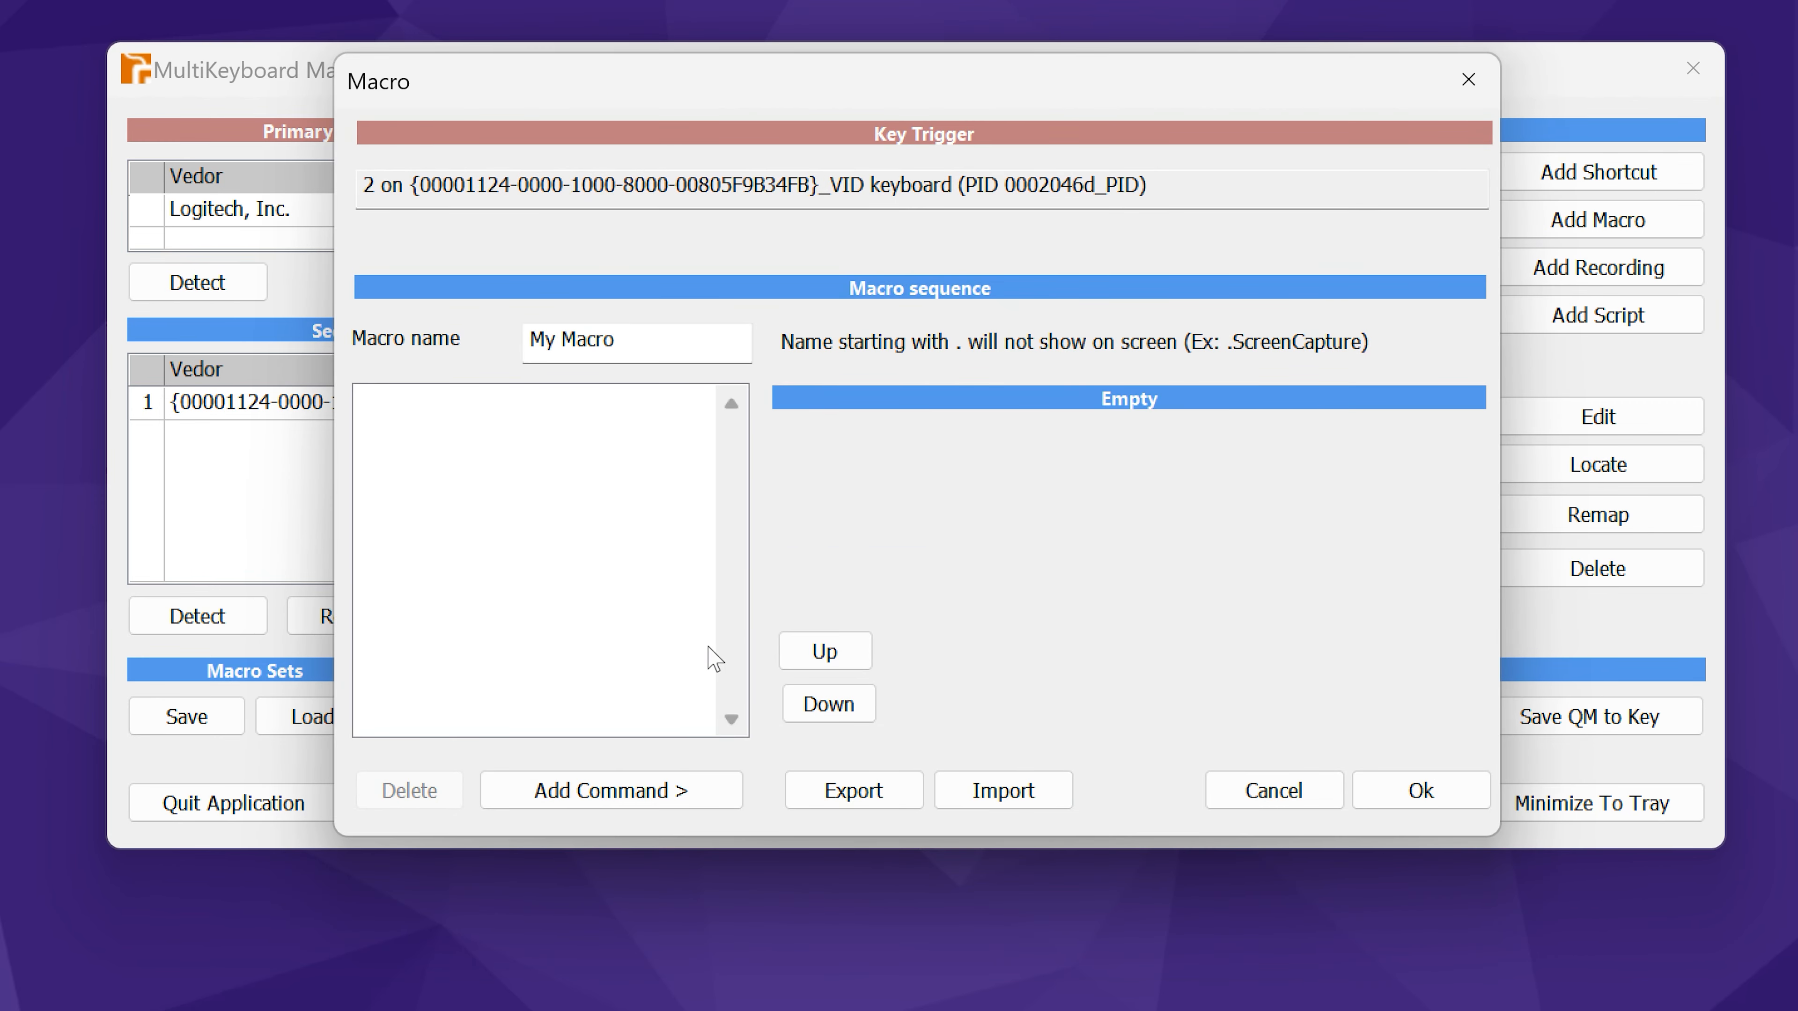
pyautogui.click(609, 790)
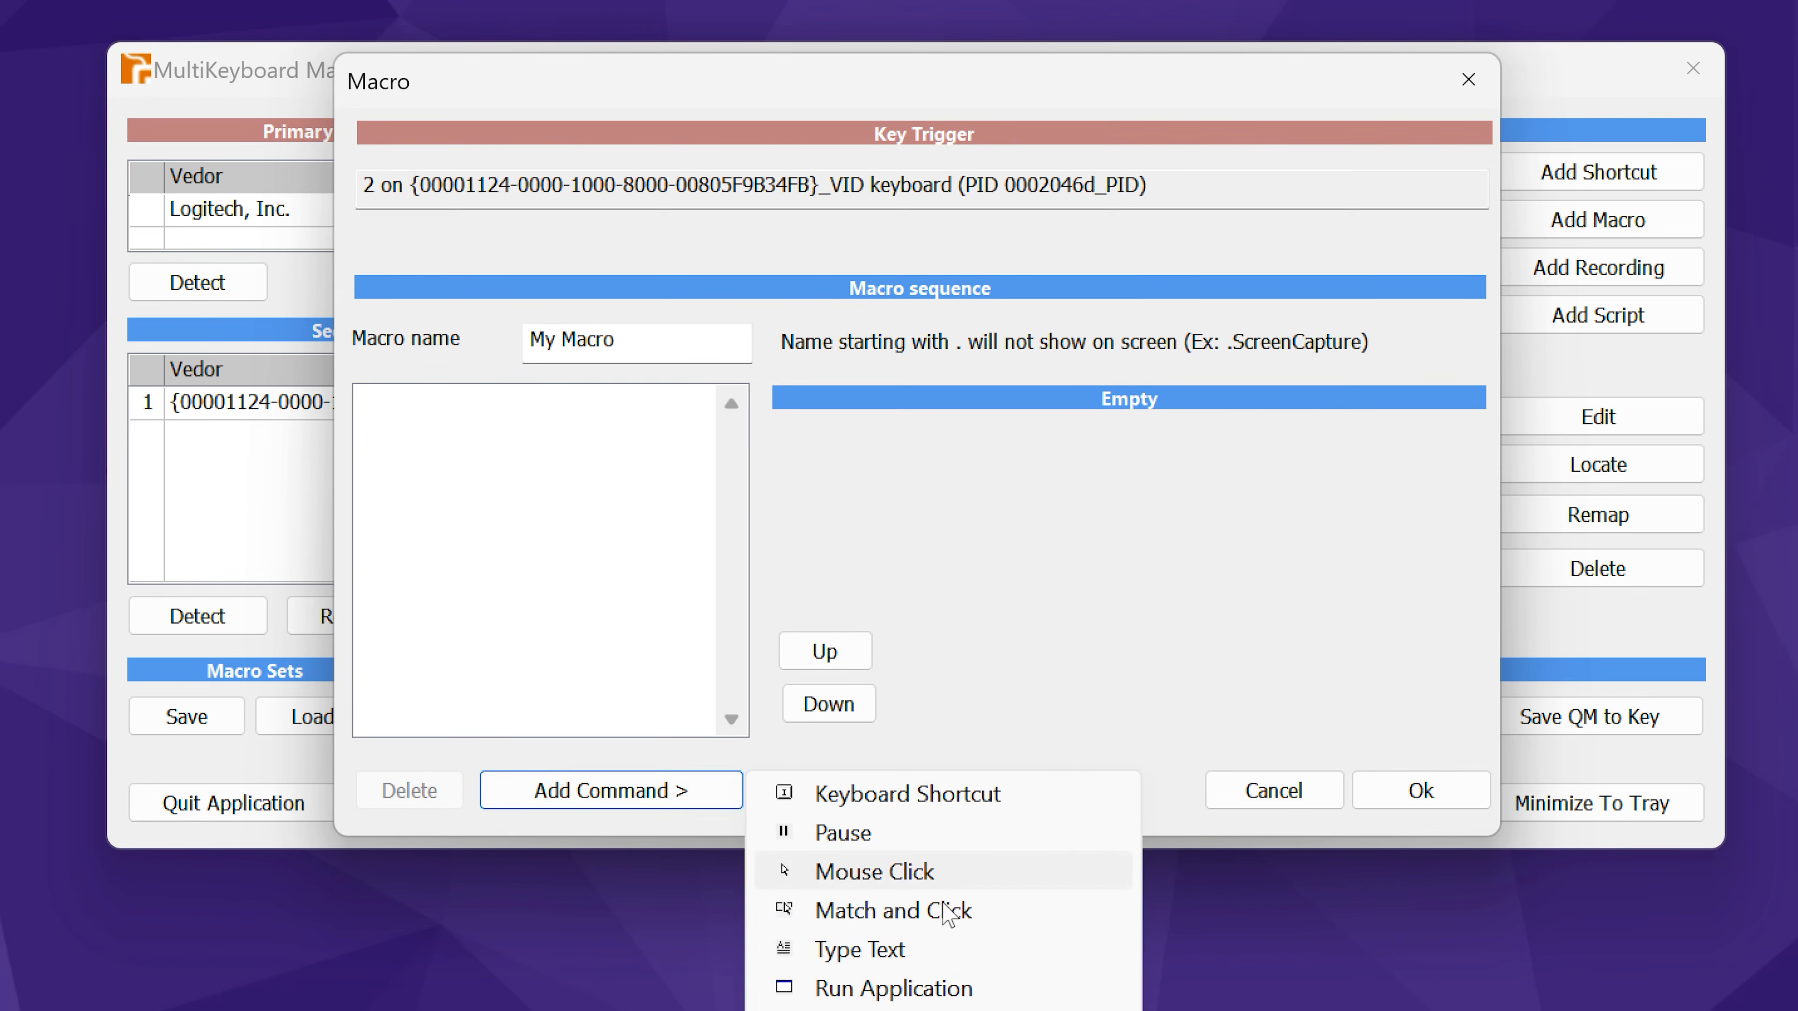
pyautogui.click(893, 987)
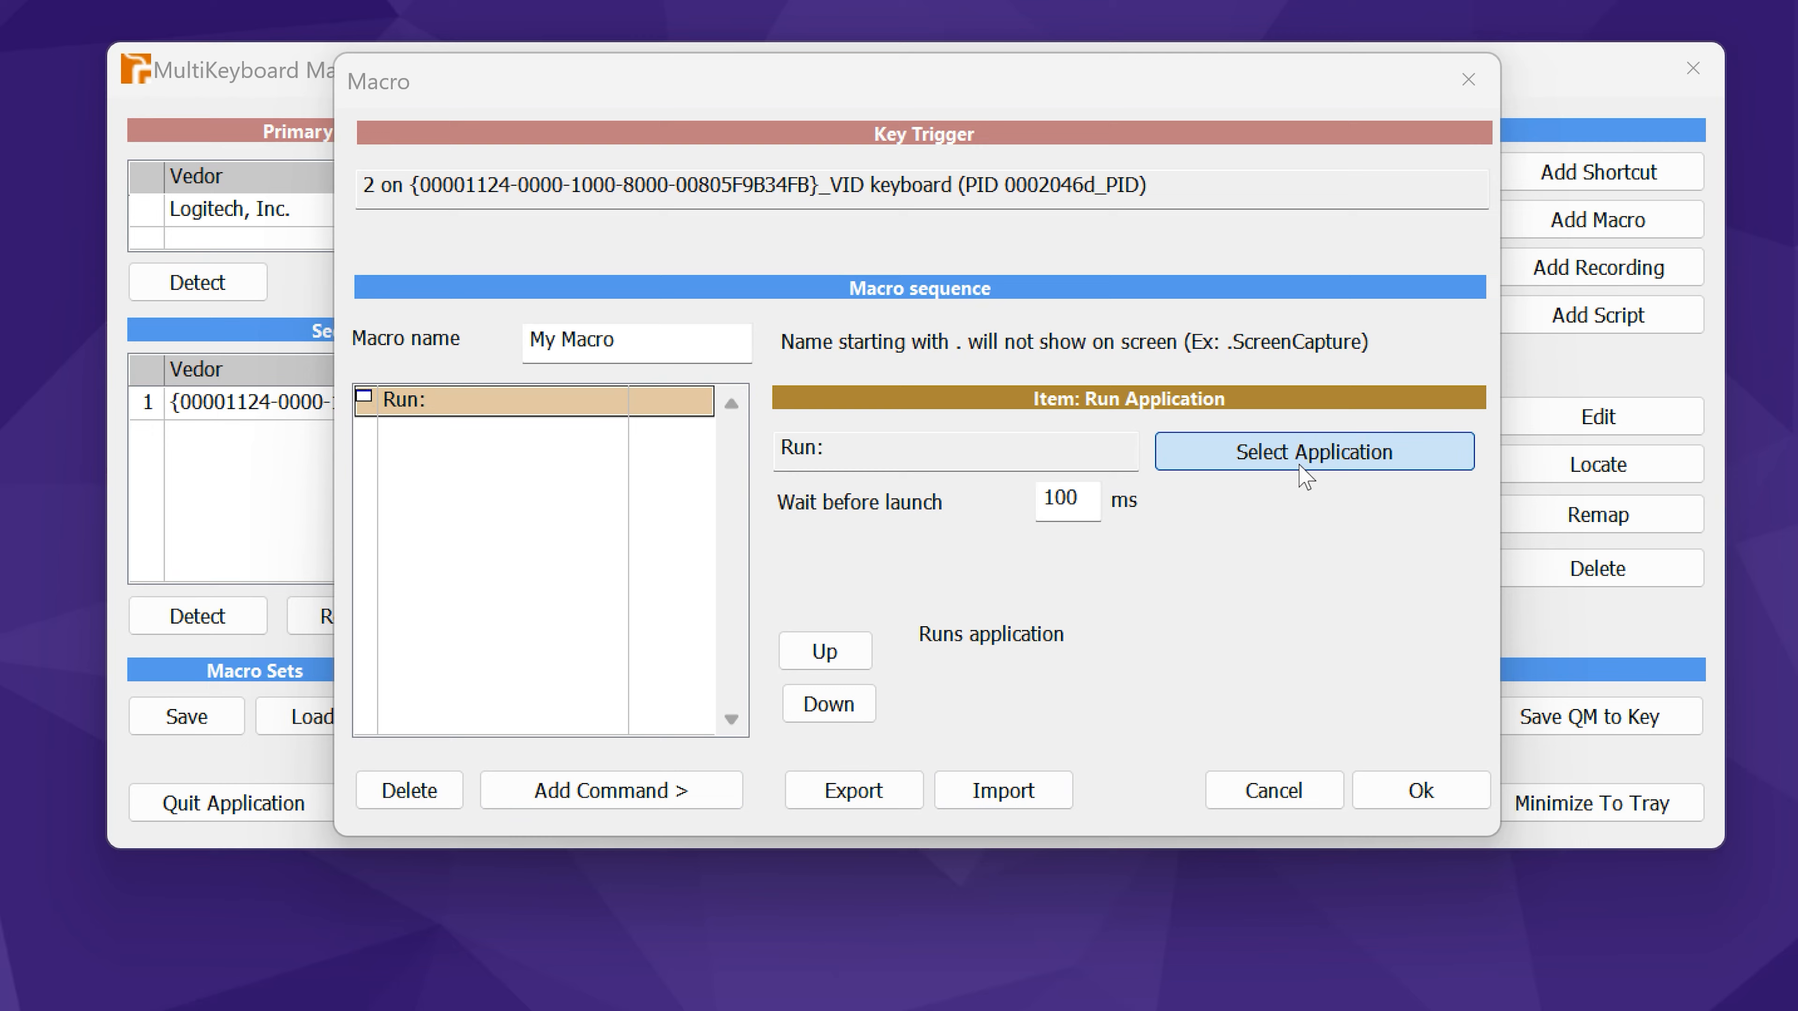
# - Select demo.ahk (All Files) as the application to run and save the macro
pyautogui.click(1313, 450)
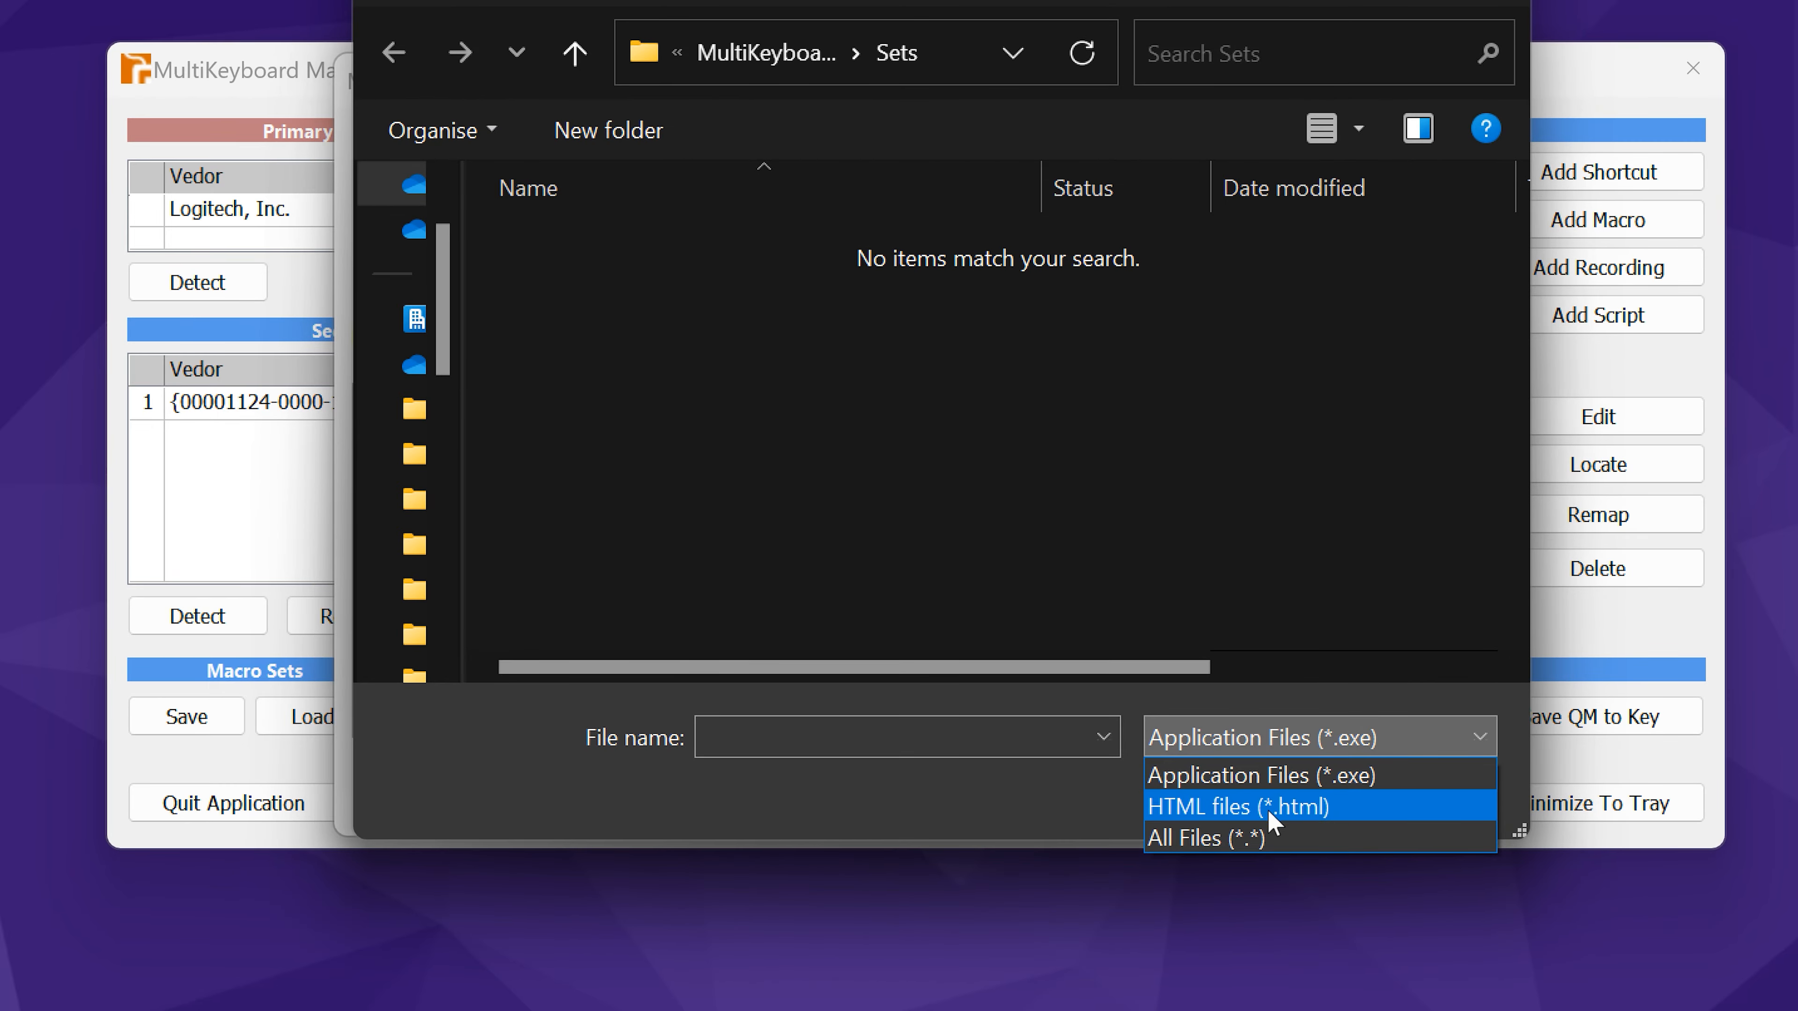
pyautogui.click(1205, 837)
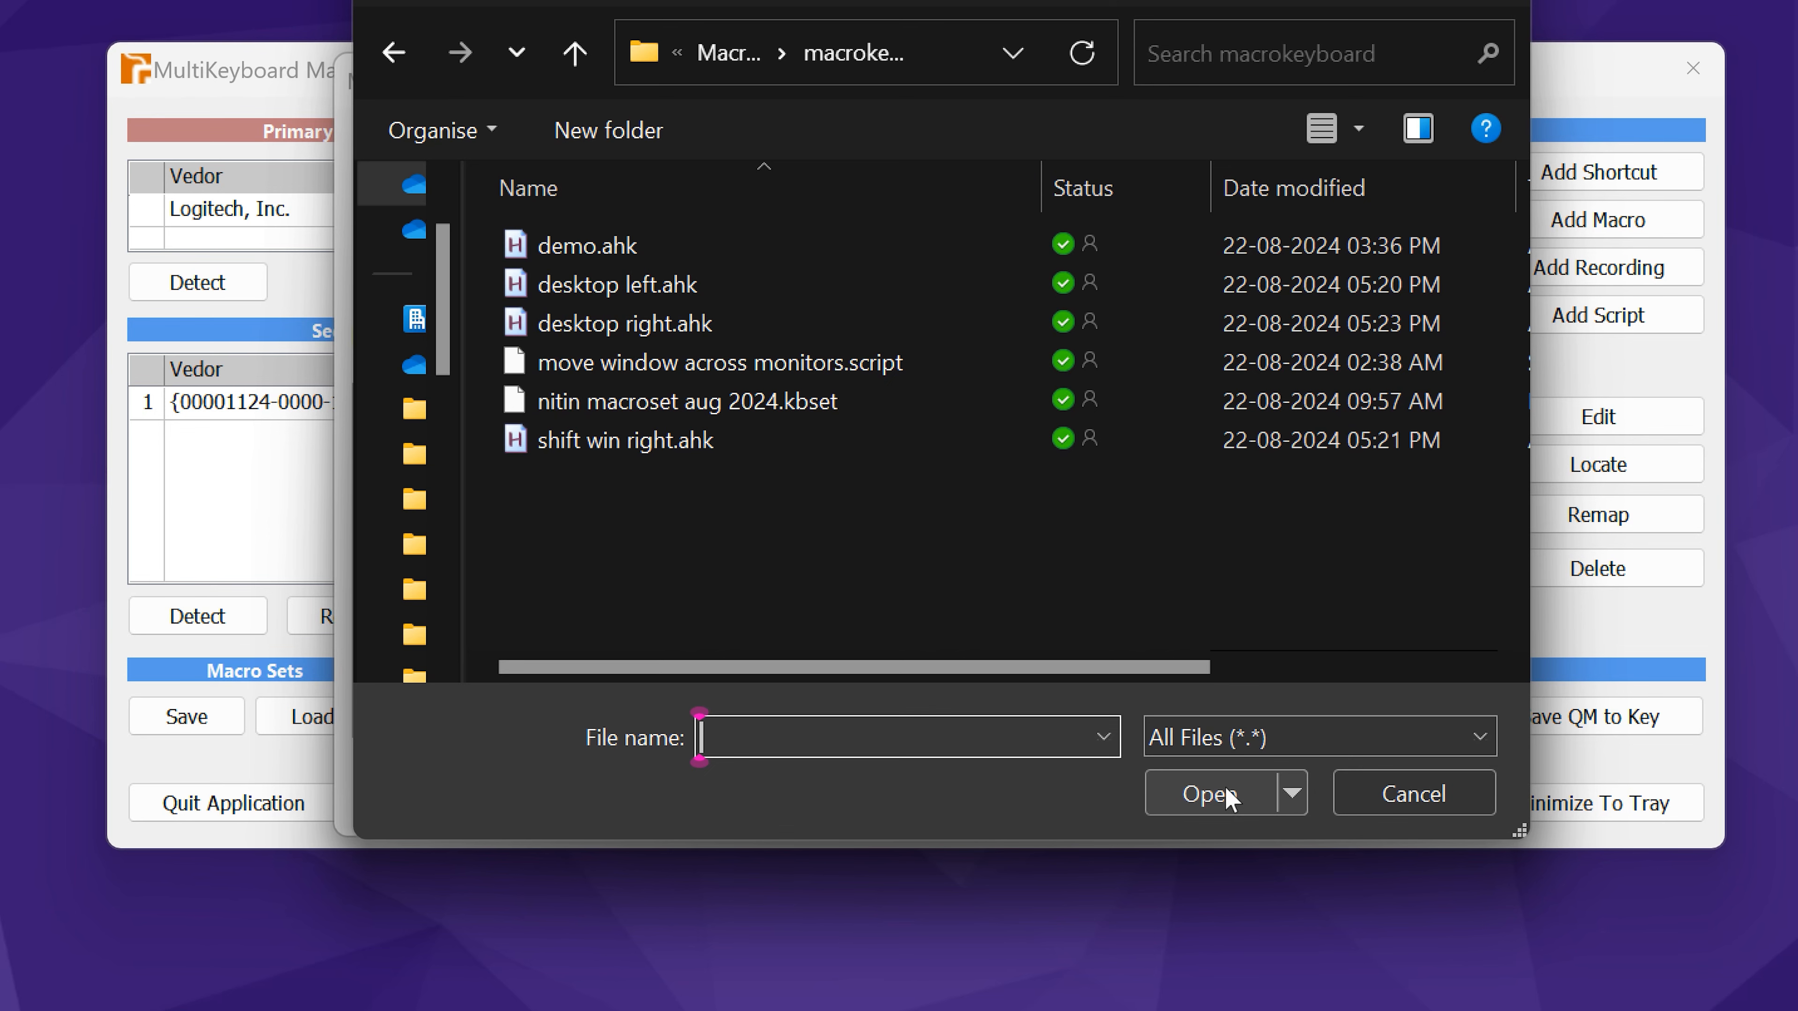
pyautogui.click(587, 246)
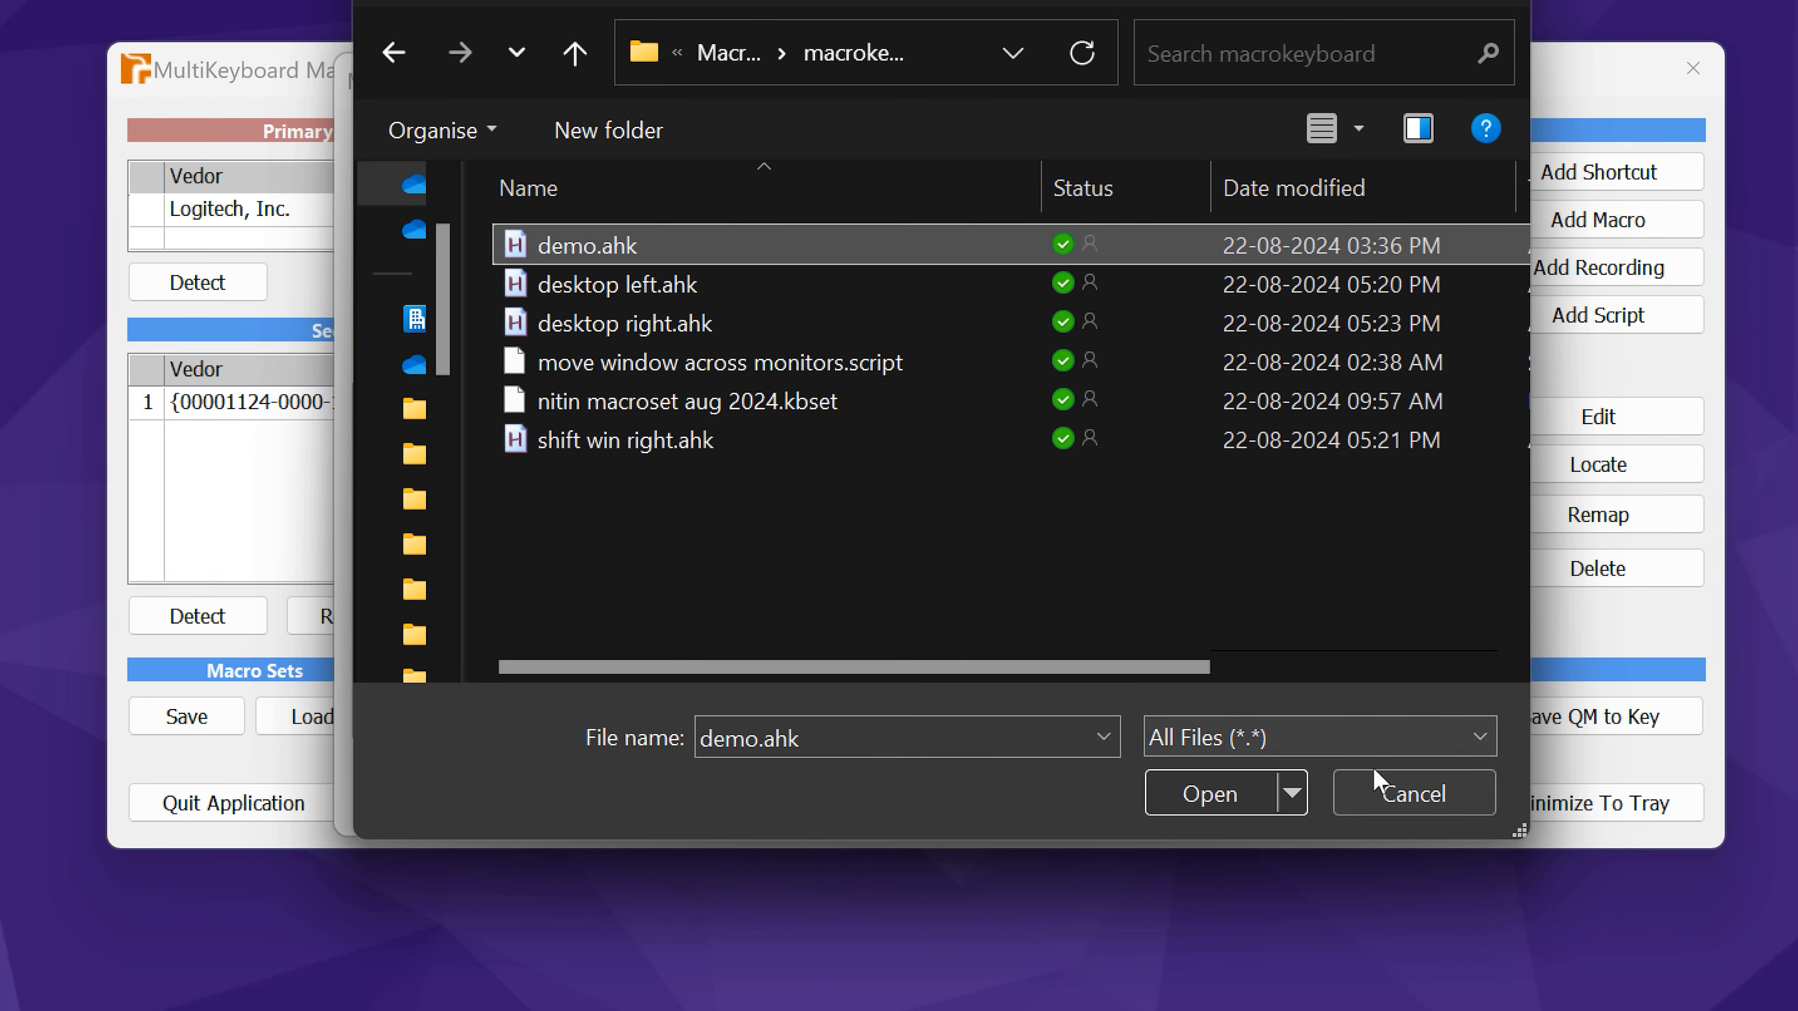
pyautogui.click(1207, 792)
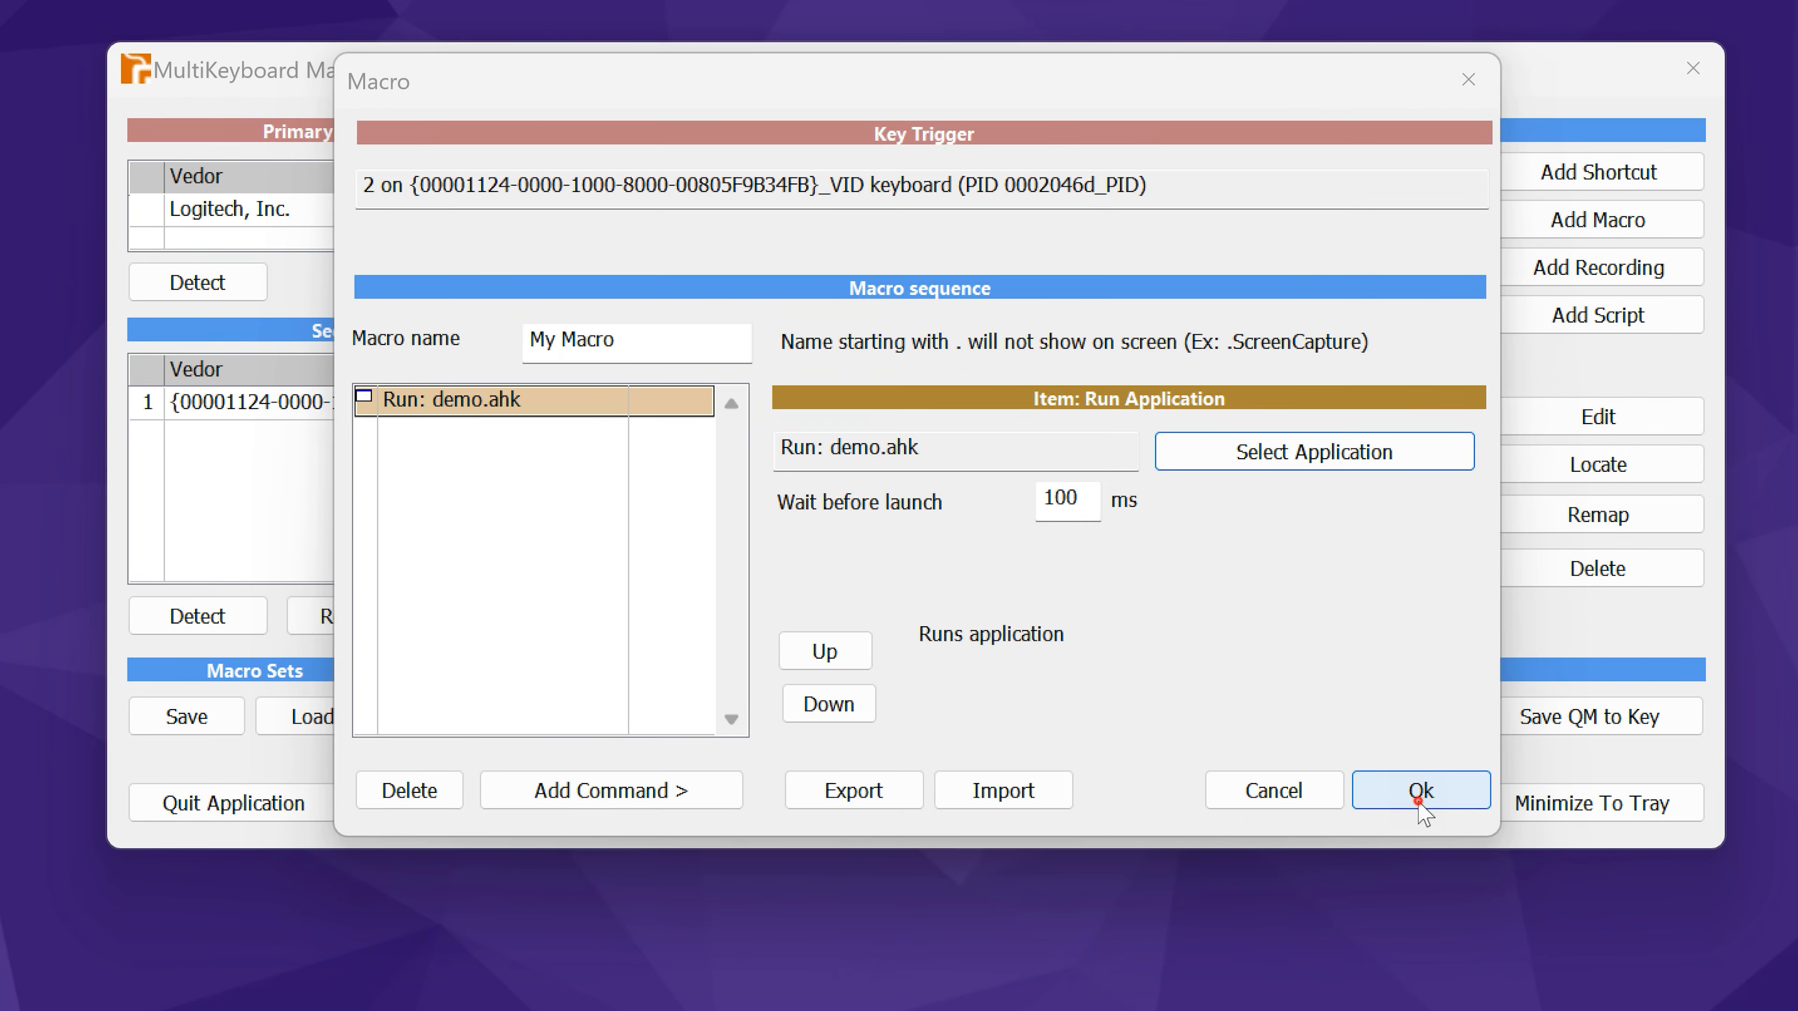
pyautogui.click(1420, 790)
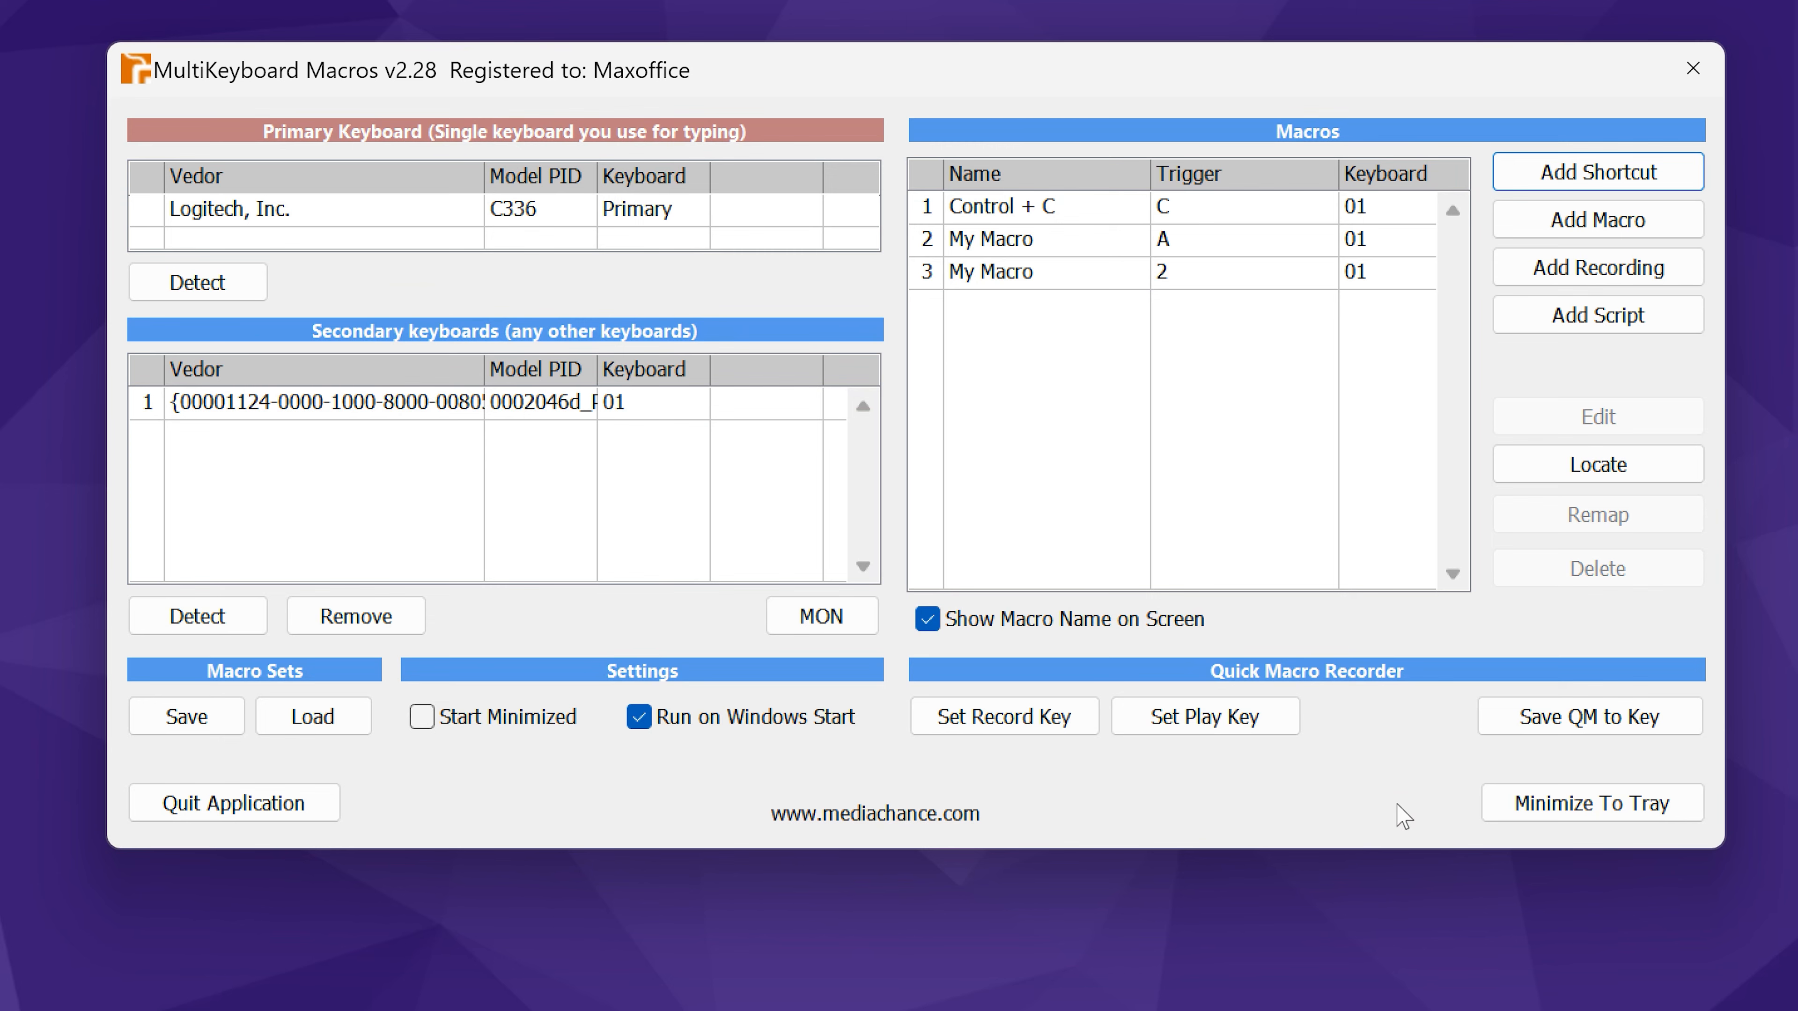
pyautogui.click(873, 814)
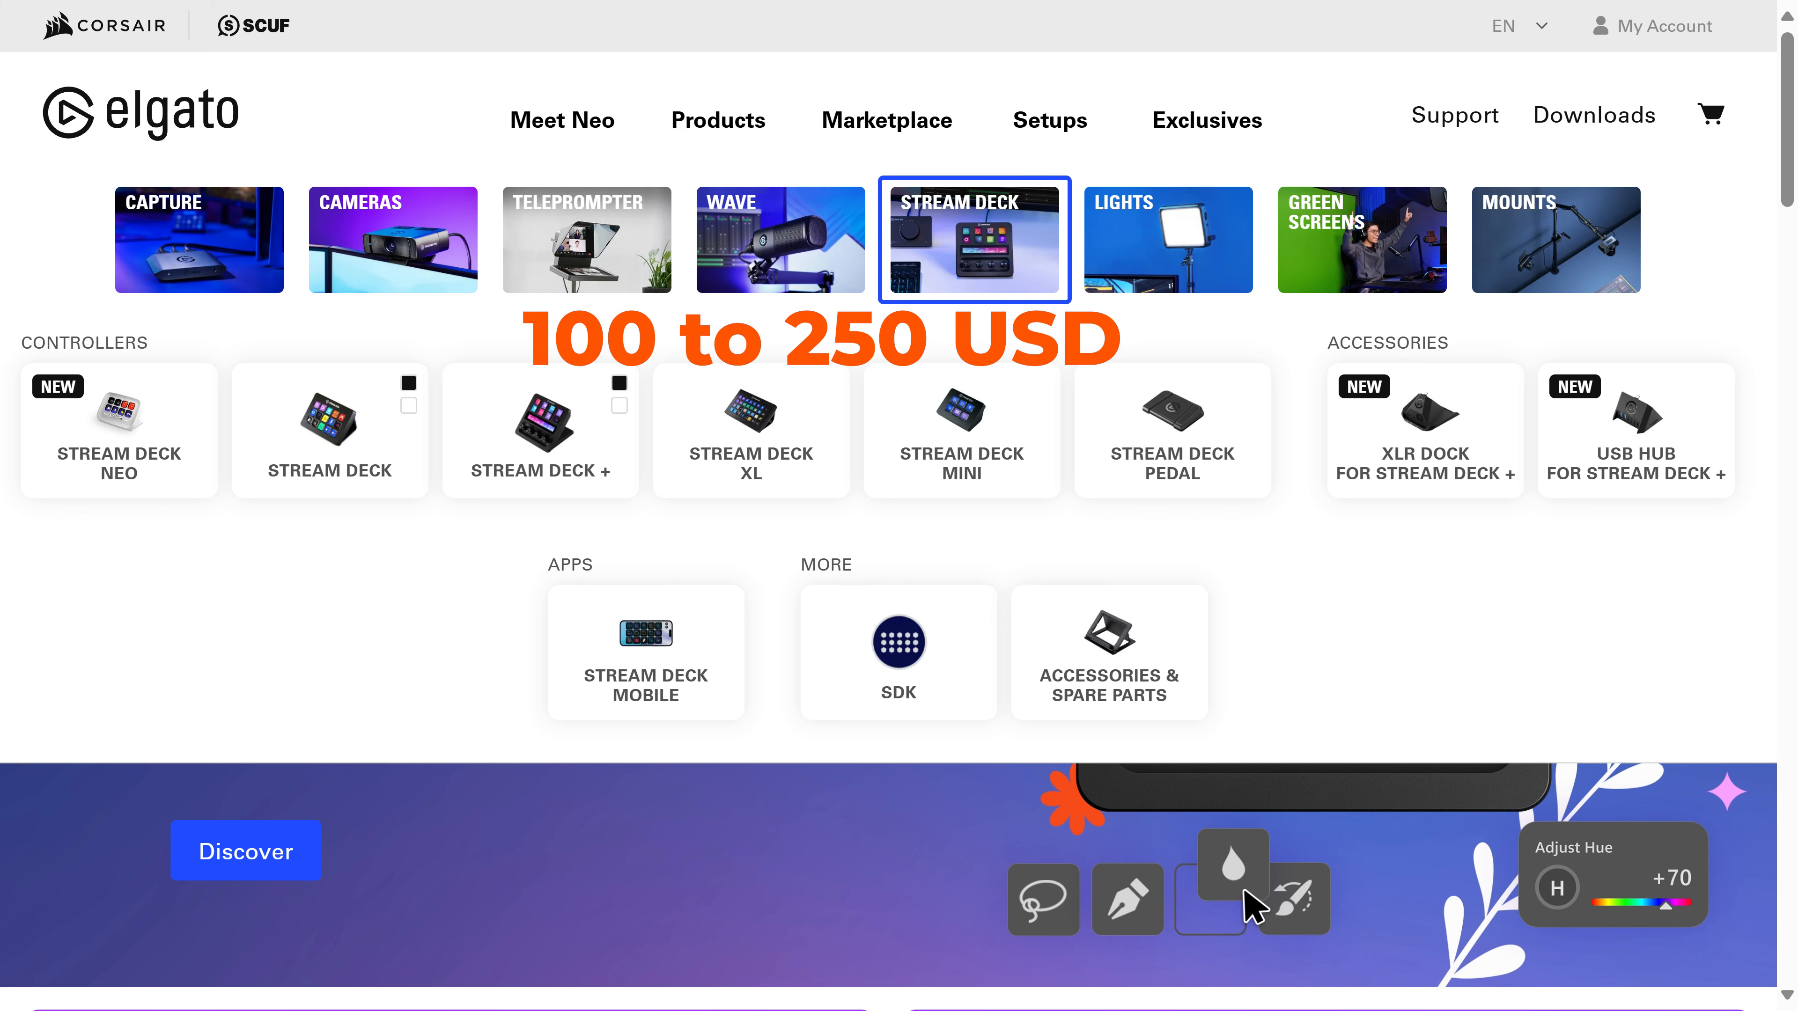
# - Go to the Stream Deck Mobile product page from the Stream Deck menu
pyautogui.click(644, 654)
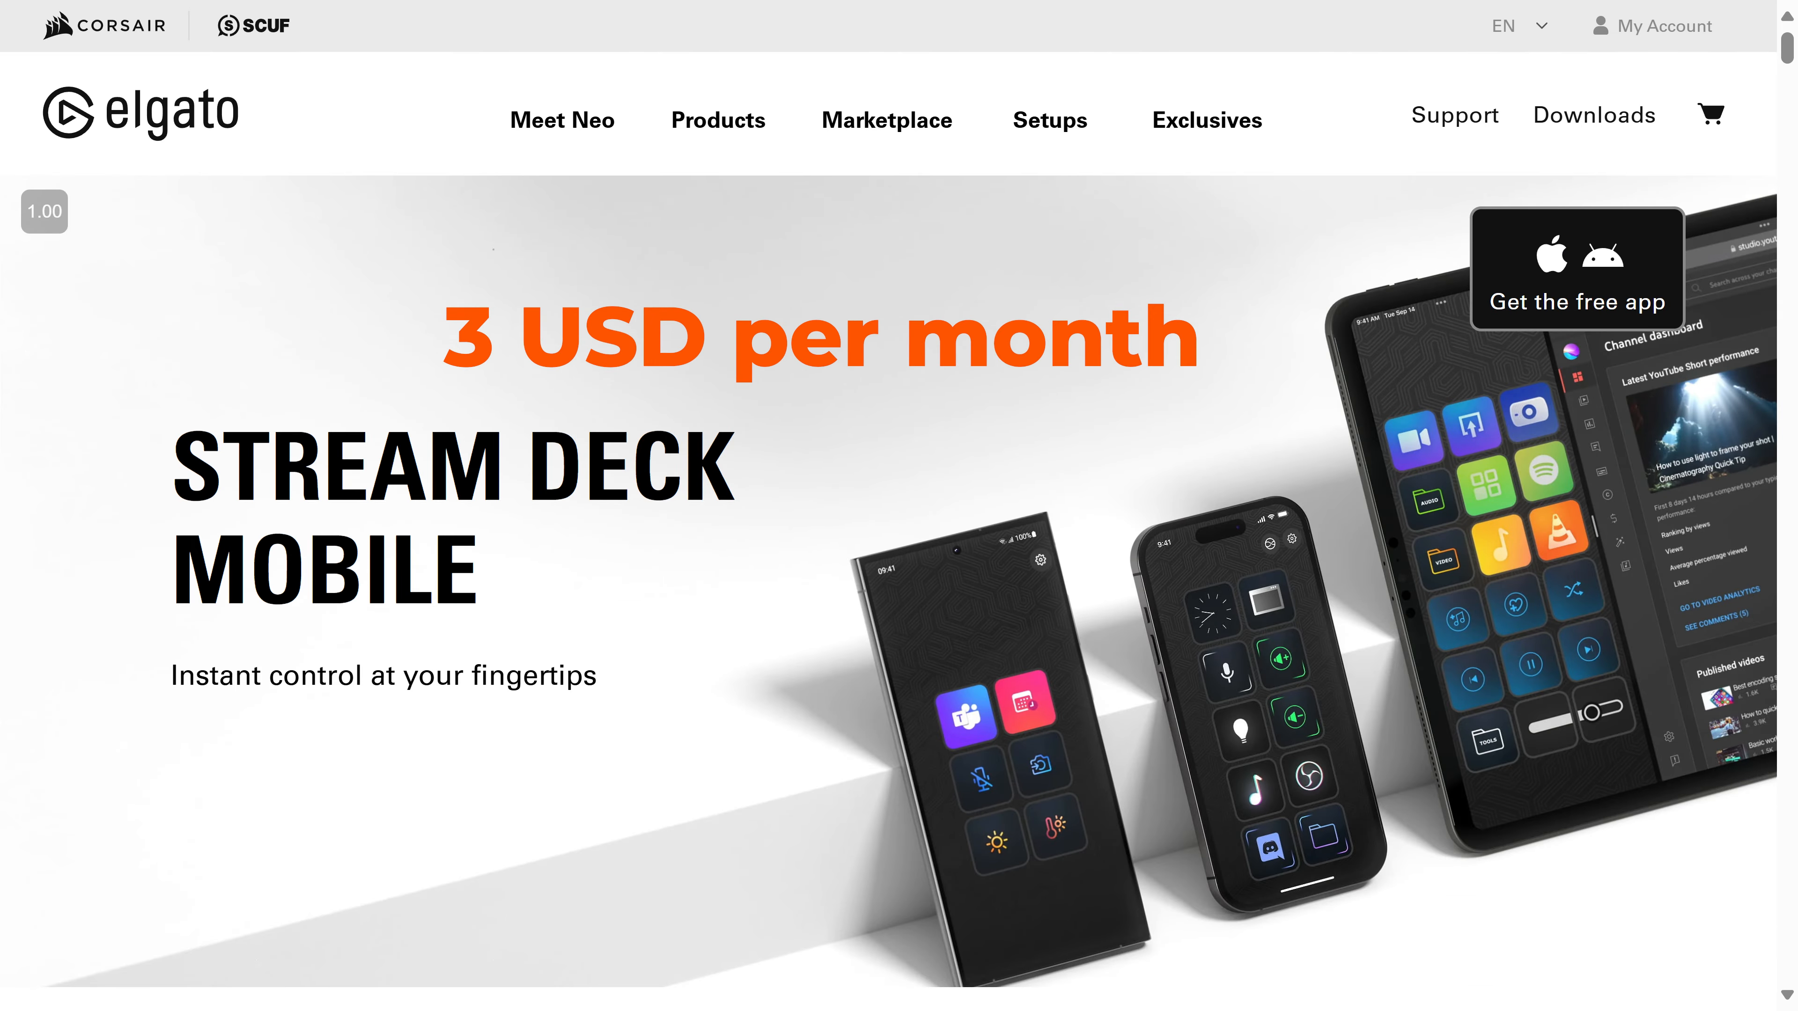